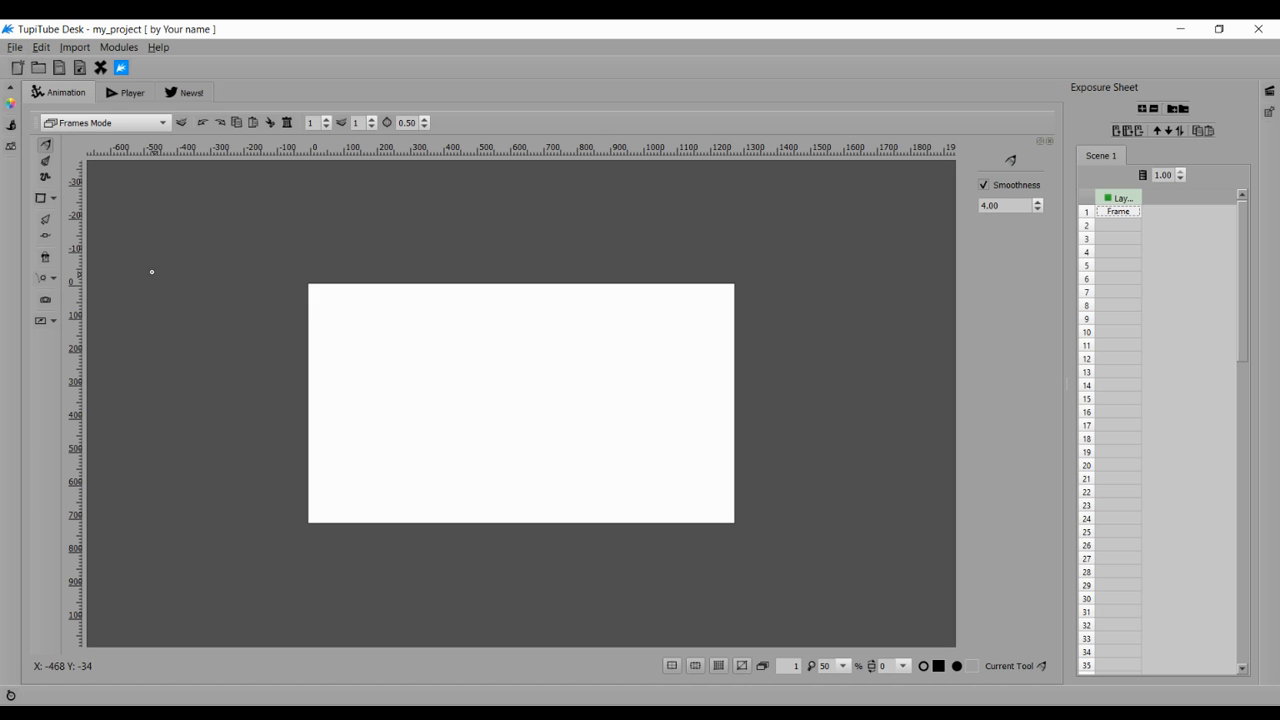
{"action": "mouse_move", "coordinate": [248, 278]}
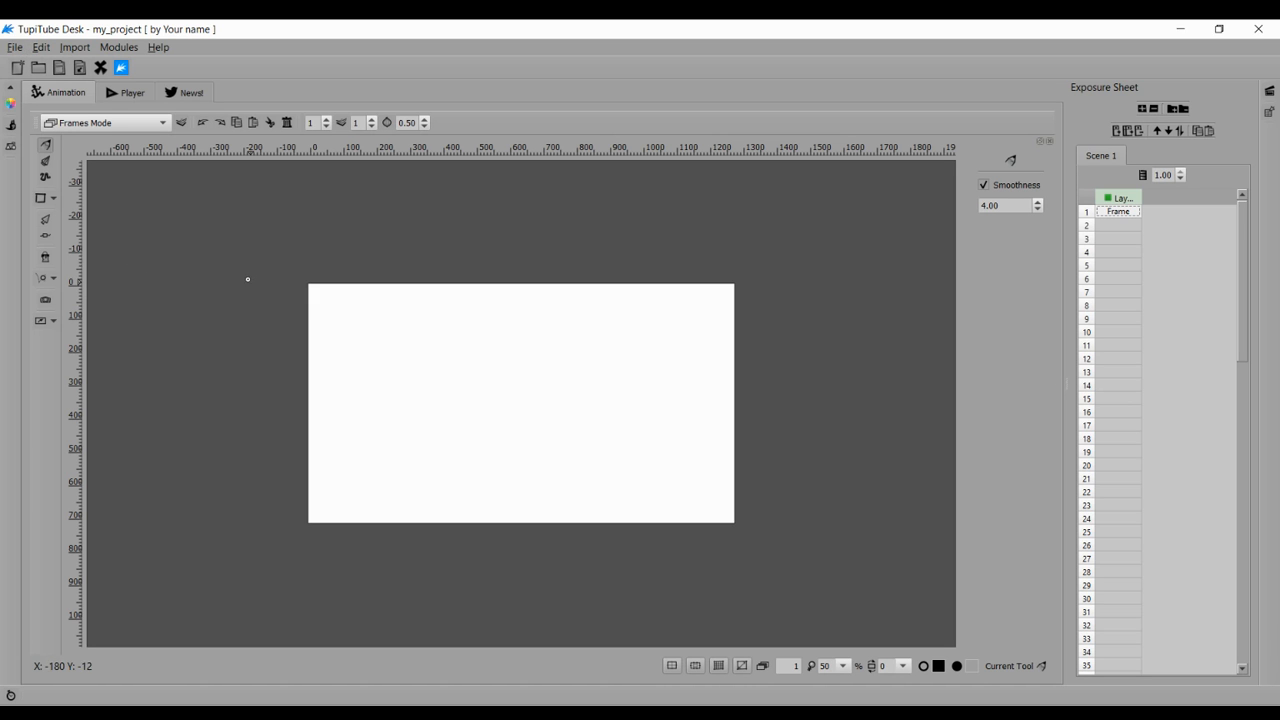
{"action": "mouse_move", "coordinate": [452, 412]}
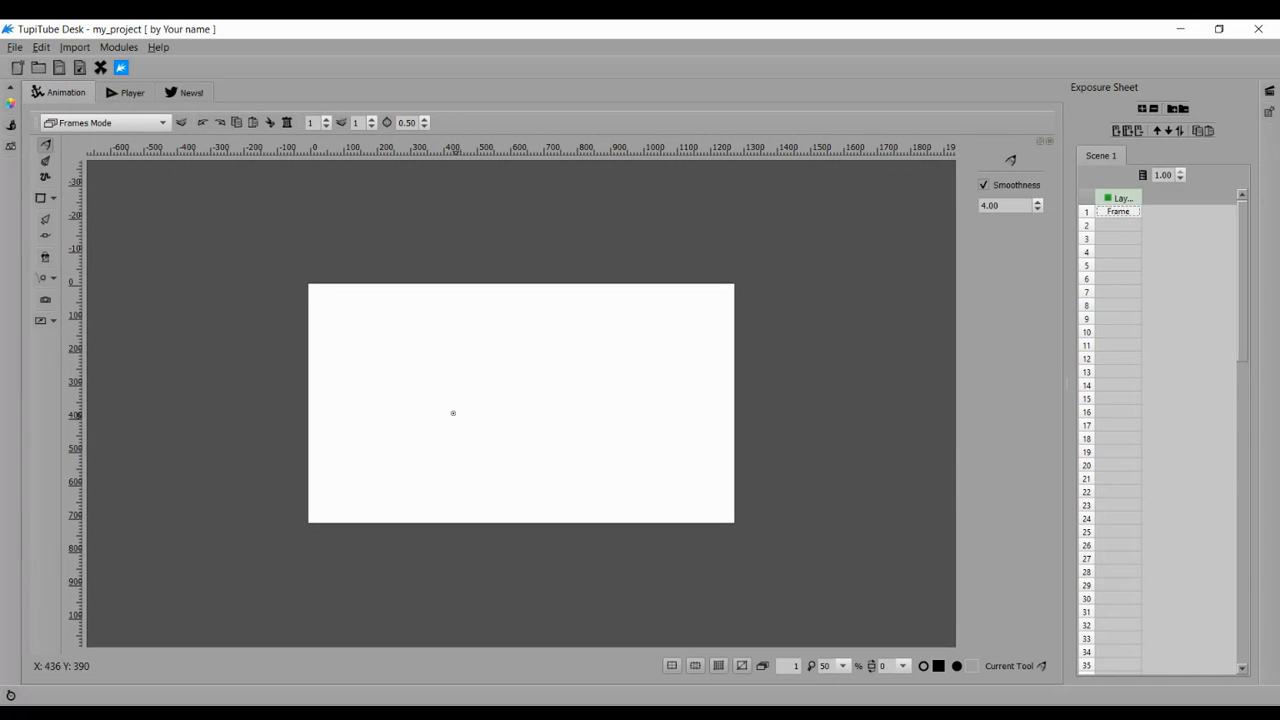
- Create a new project with the 720 (HD) - 24 preset: 1280×720 at 24 FPS
{"action": "left_click", "coordinate": [16, 46]}
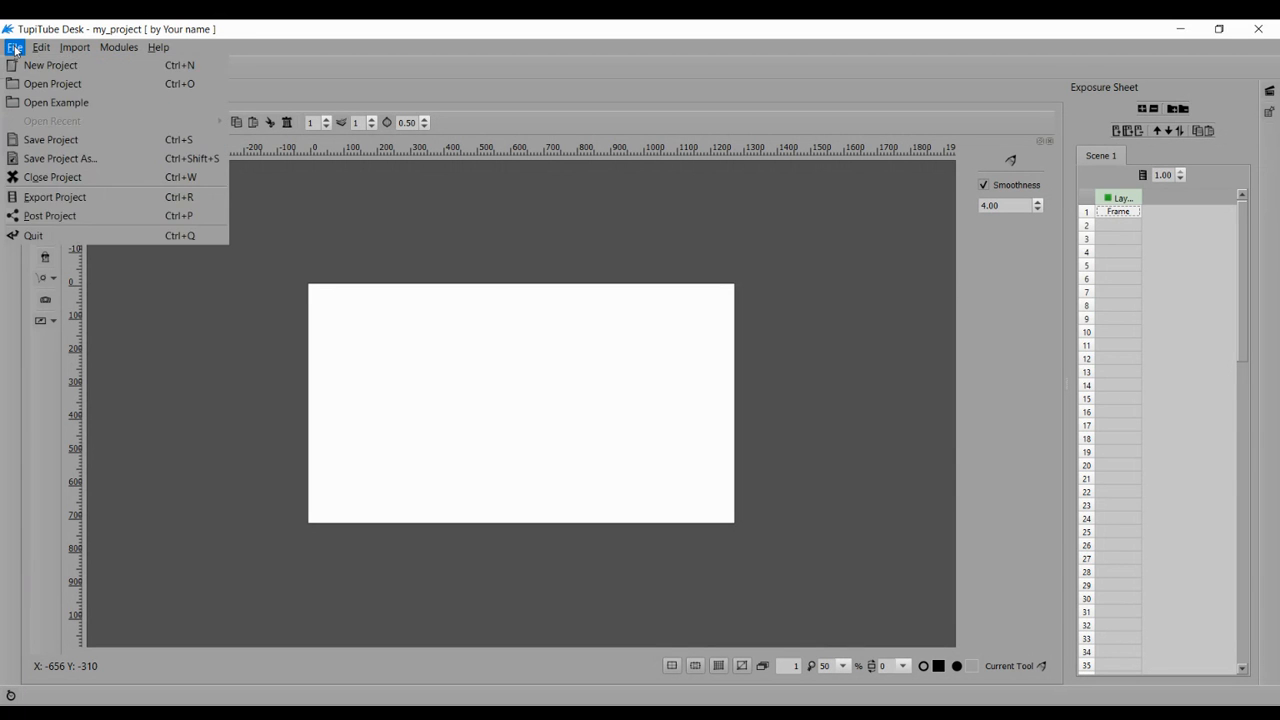
{"action": "left_click", "coordinate": [50, 64]}
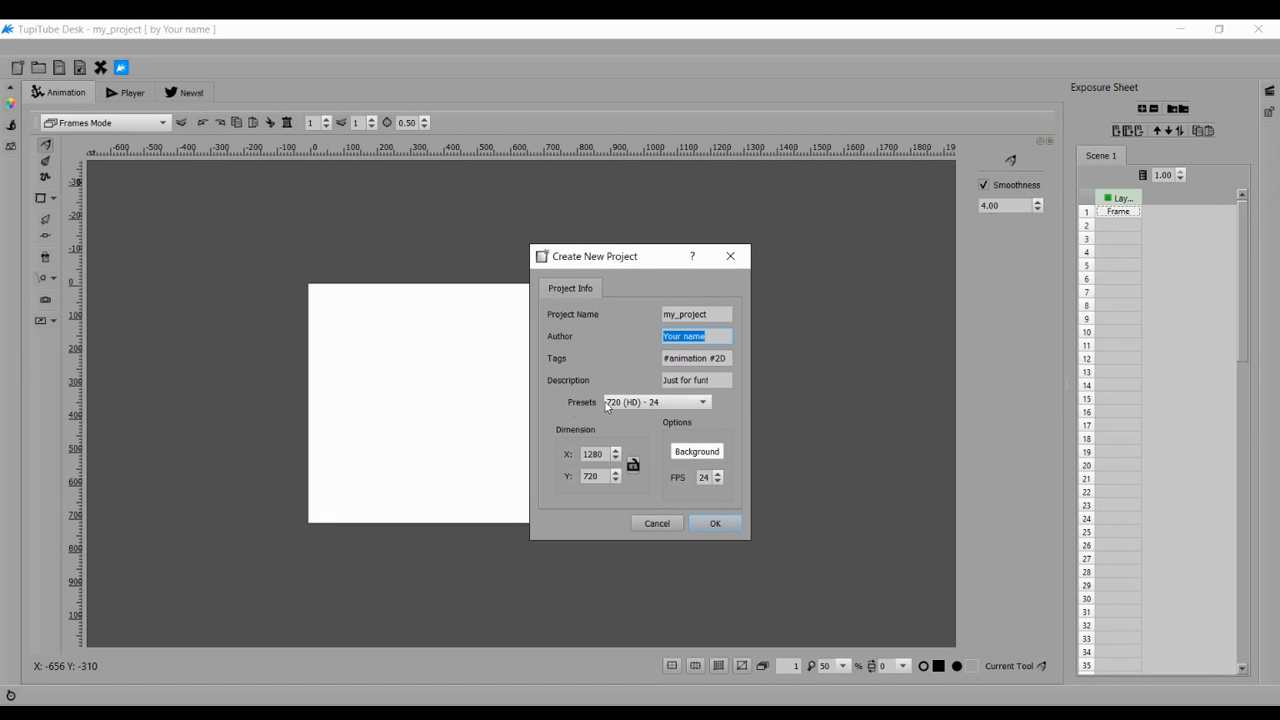
{"action": "mouse_move", "coordinate": [716, 452]}
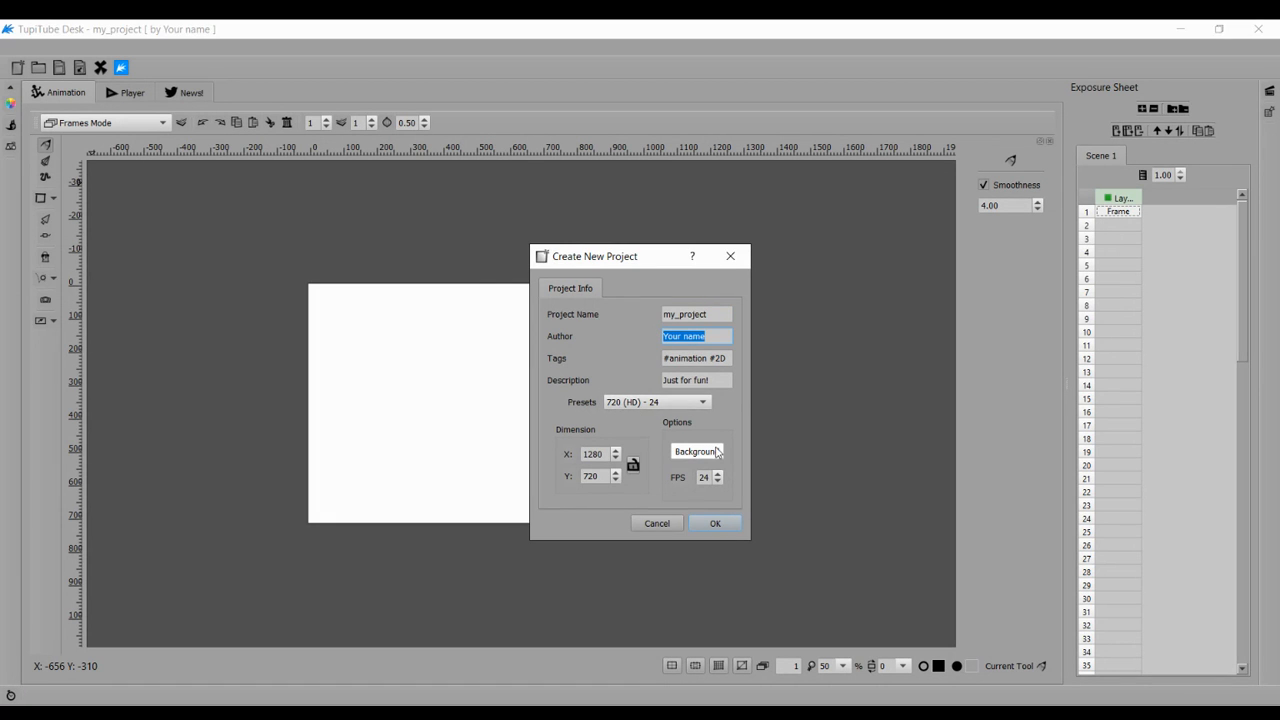
{"action": "left_click", "coordinate": [716, 524]}
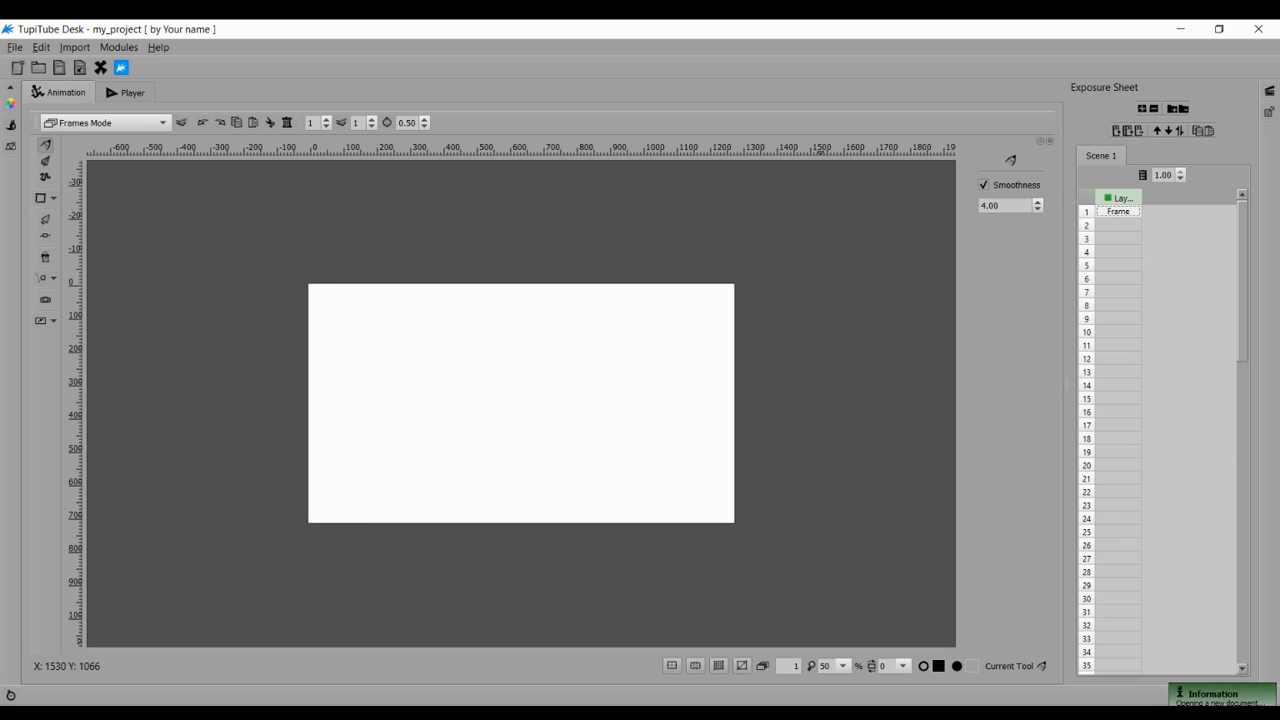
{"action": "mouse_move", "coordinate": [712, 320]}
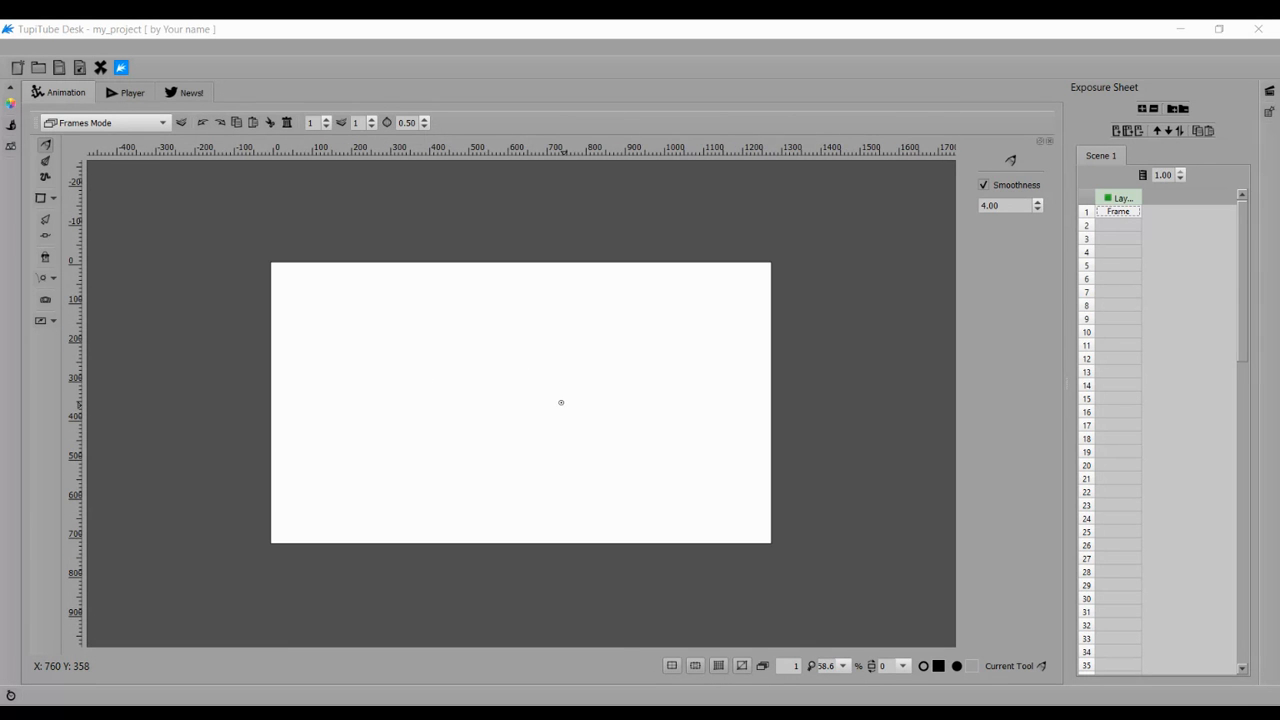
{"action": "mouse_move", "coordinate": [596, 392]}
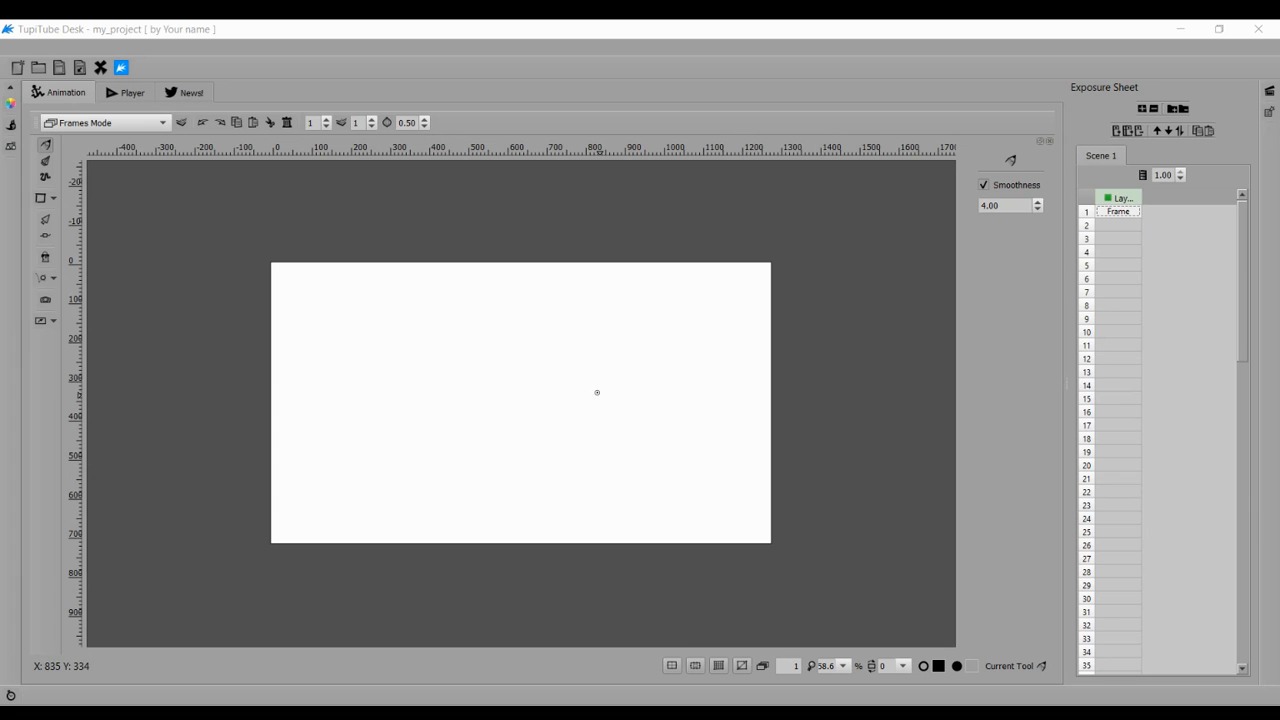
{"action": "mouse_move", "coordinate": [1076, 300]}
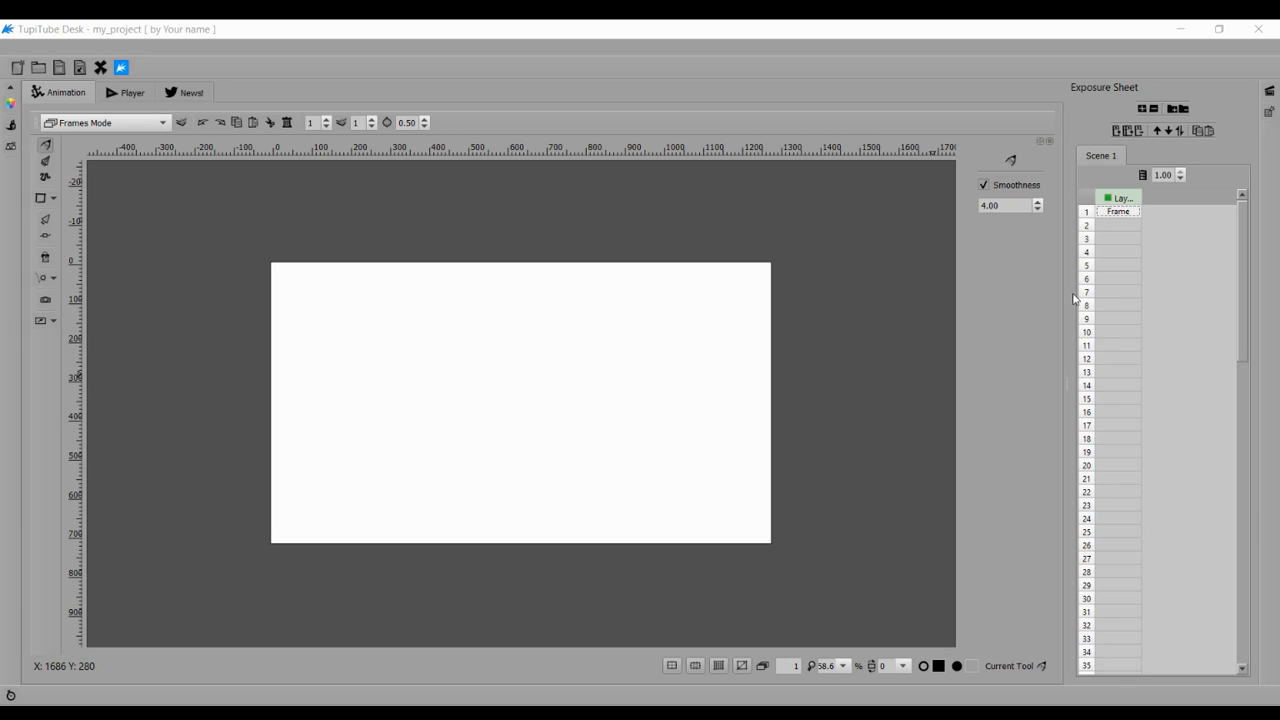
{"action": "mouse_move", "coordinate": [1204, 626]}
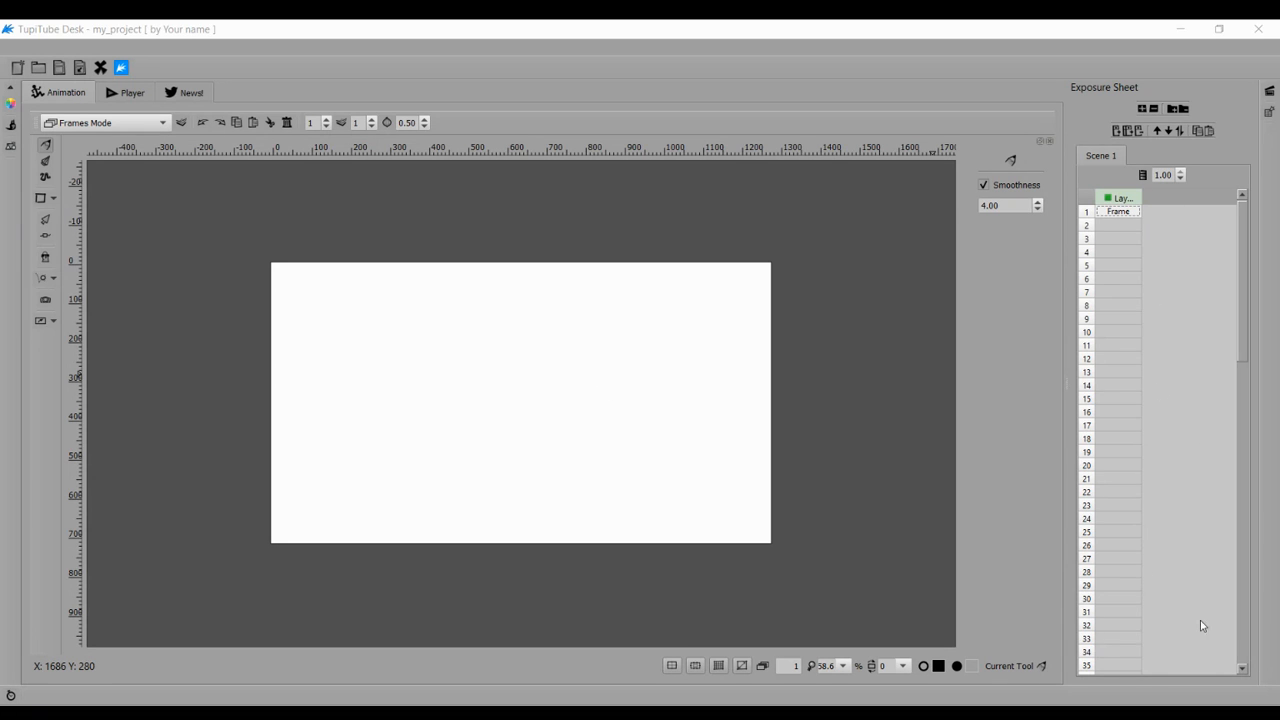
{"action": "mouse_move", "coordinate": [1104, 620]}
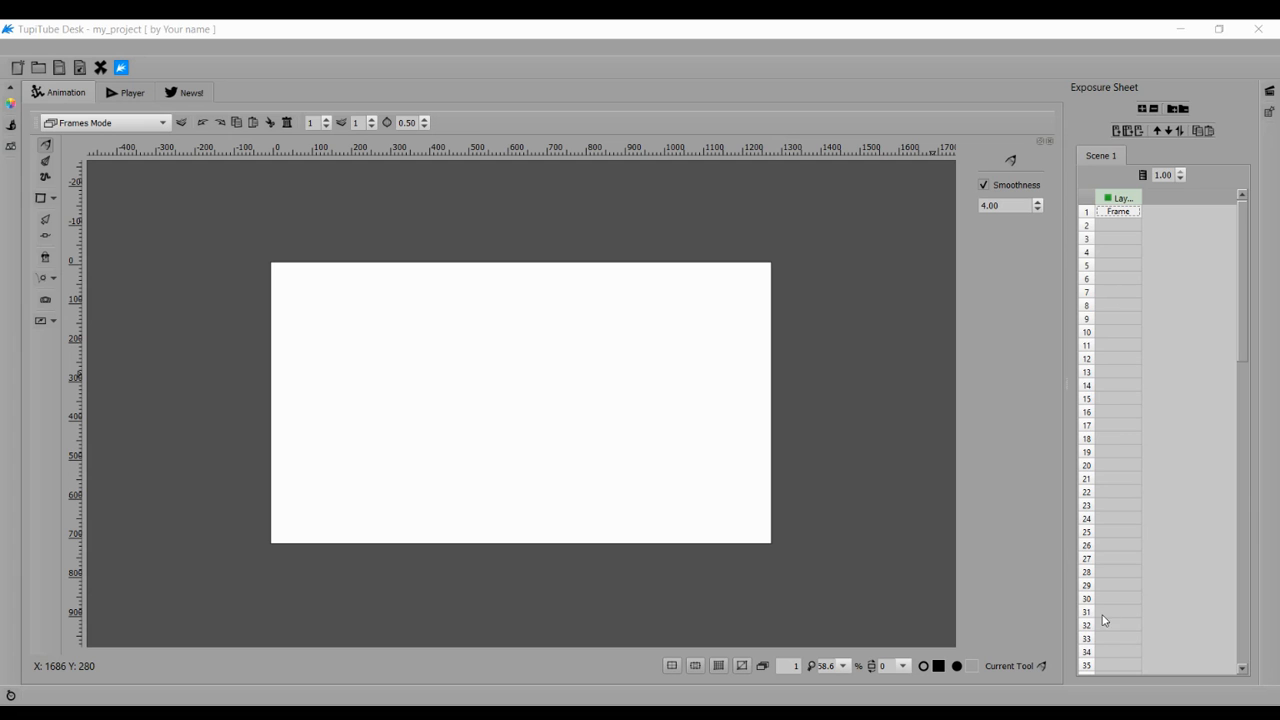
{"action": "mouse_move", "coordinate": [396, 374]}
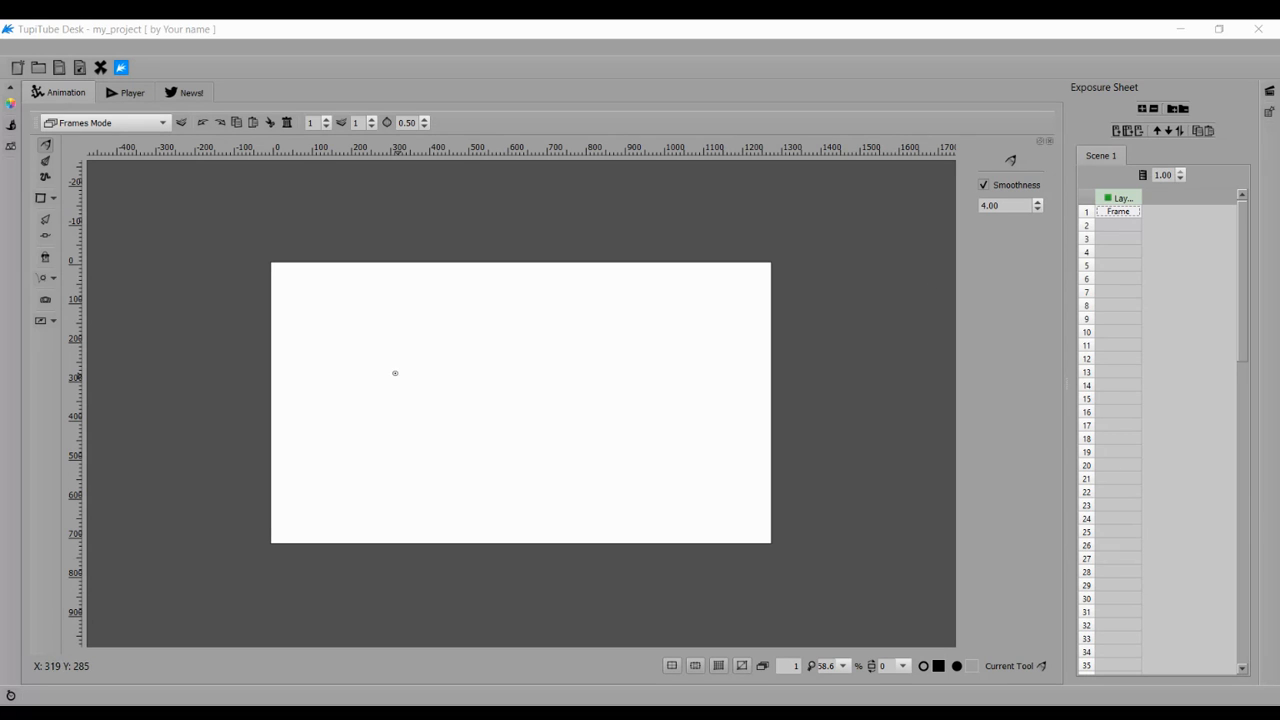
{"action": "mouse_move", "coordinate": [48, 256]}
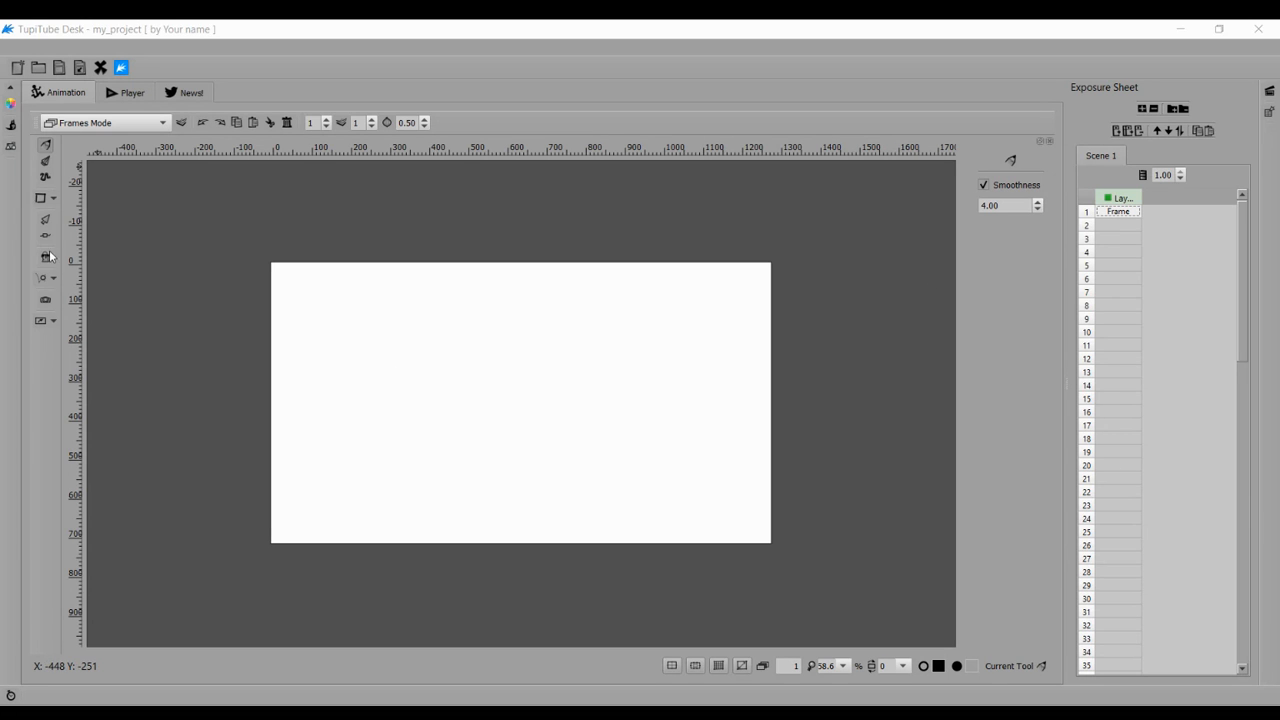
{"action": "mouse_move", "coordinate": [272, 440]}
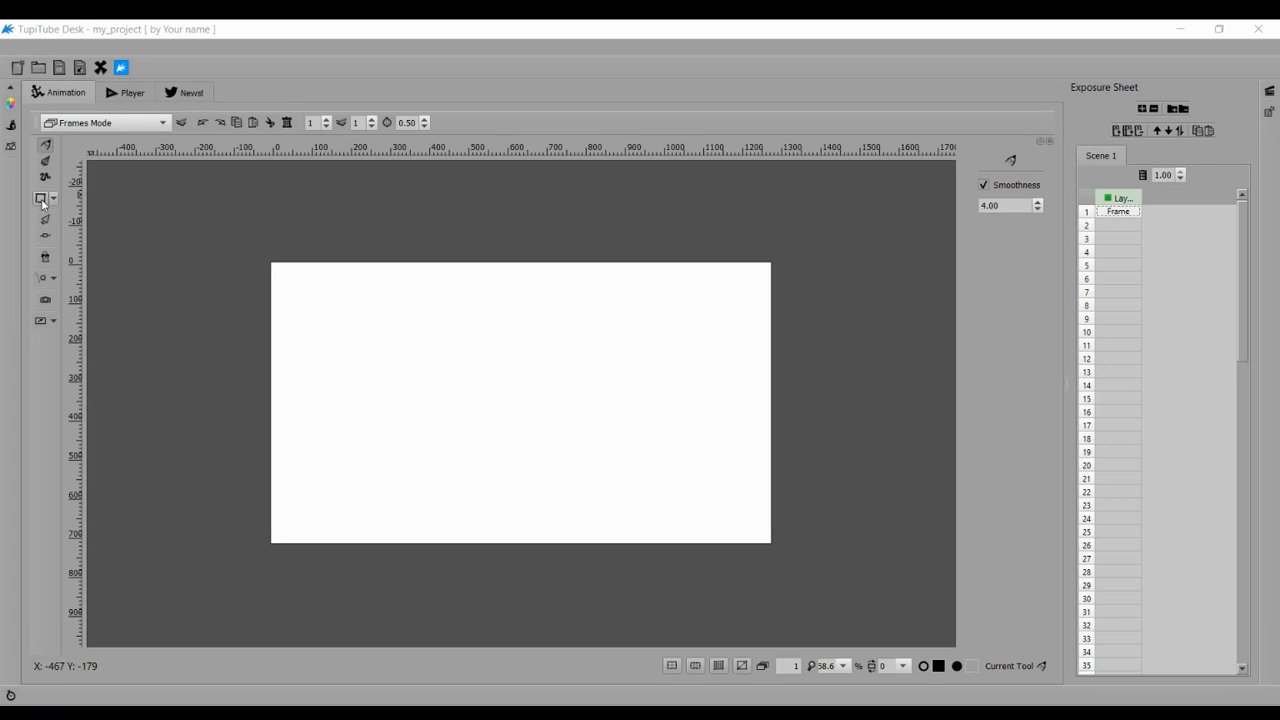
{"action": "mouse_move", "coordinate": [56, 204]}
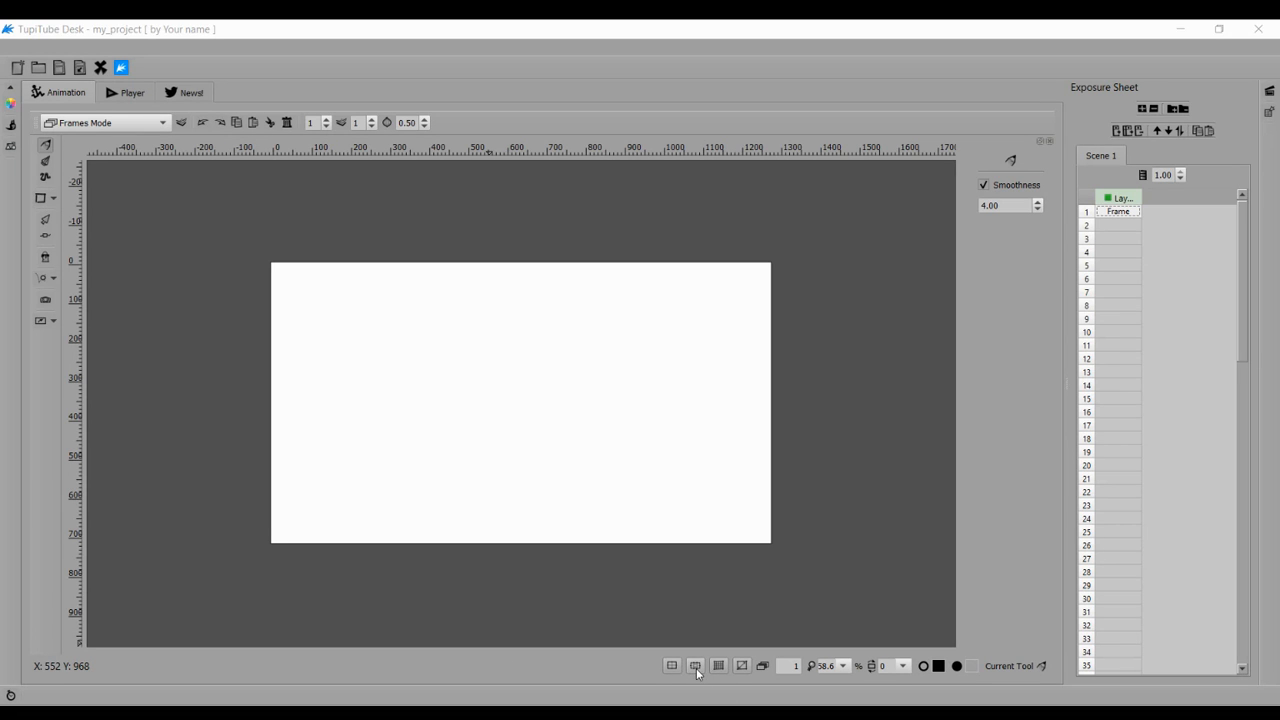
- Turn on the safe-area guide frames on the blank HD canvas
{"action": "left_click", "coordinate": [696, 664]}
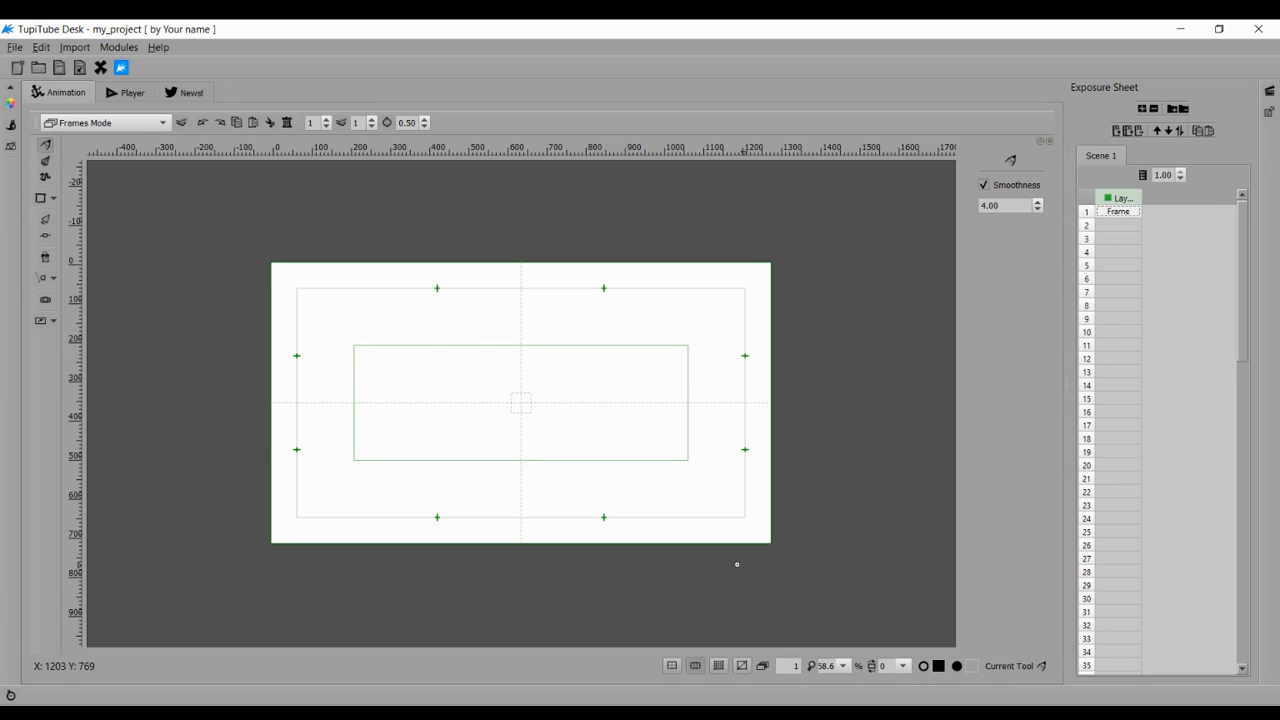
{"action": "mouse_move", "coordinate": [692, 592]}
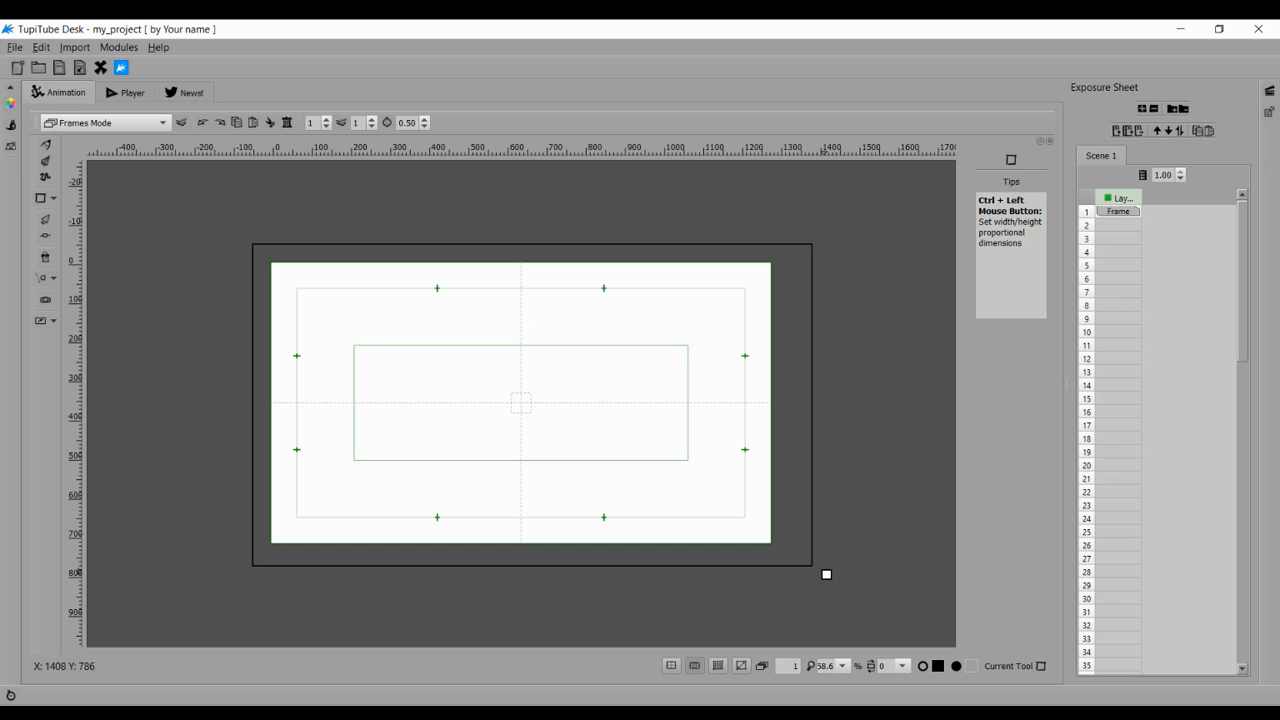
{"action": "mouse_move", "coordinate": [796, 620]}
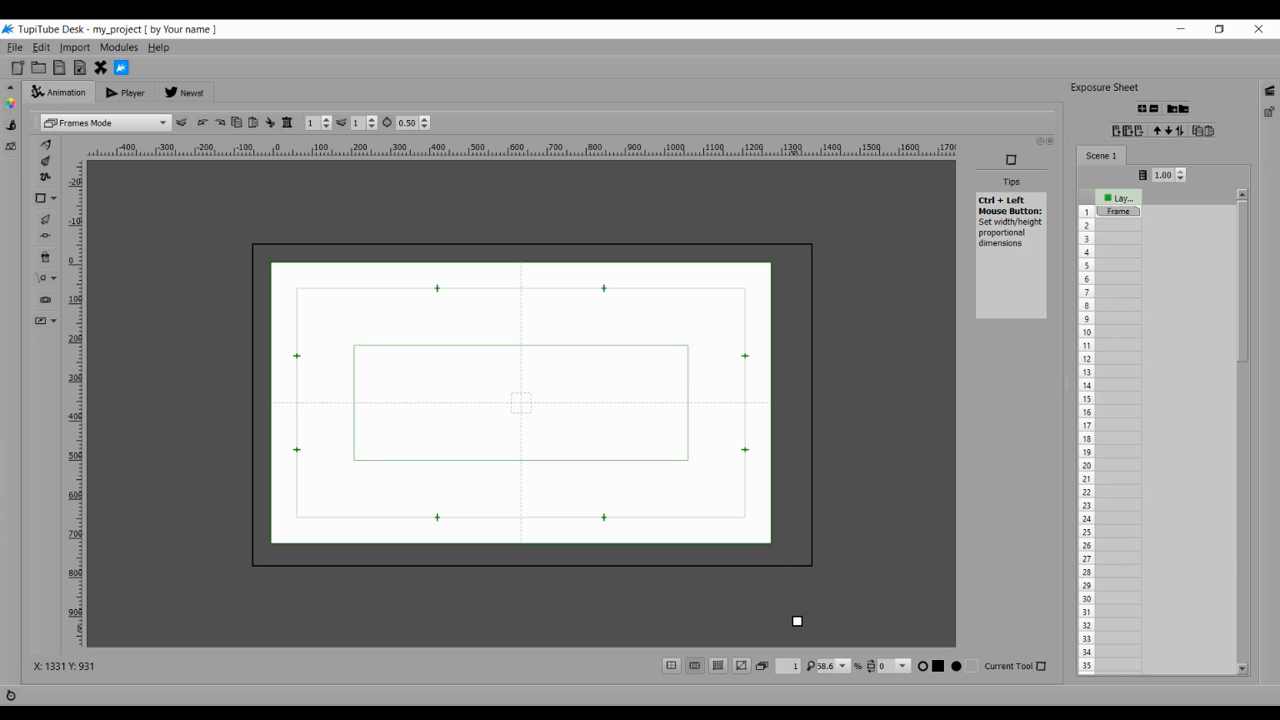
{"action": "mouse_move", "coordinate": [696, 664]}
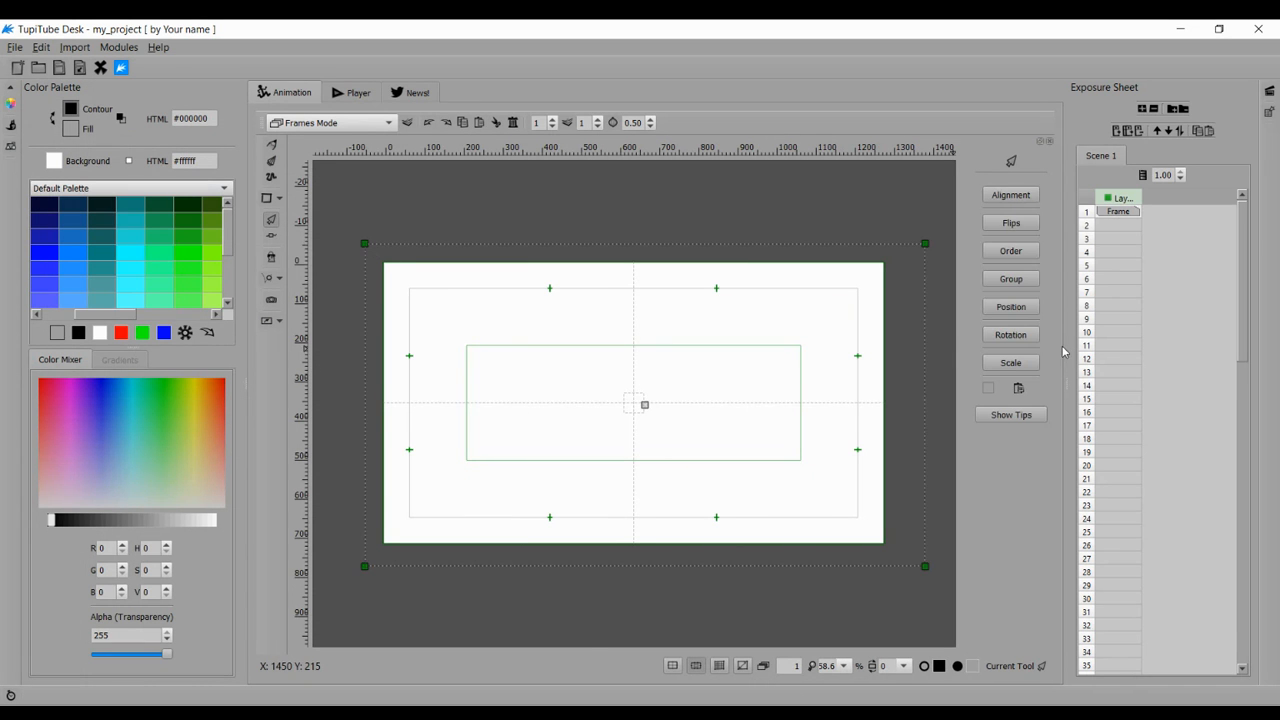
{"action": "mouse_move", "coordinate": [322, 278]}
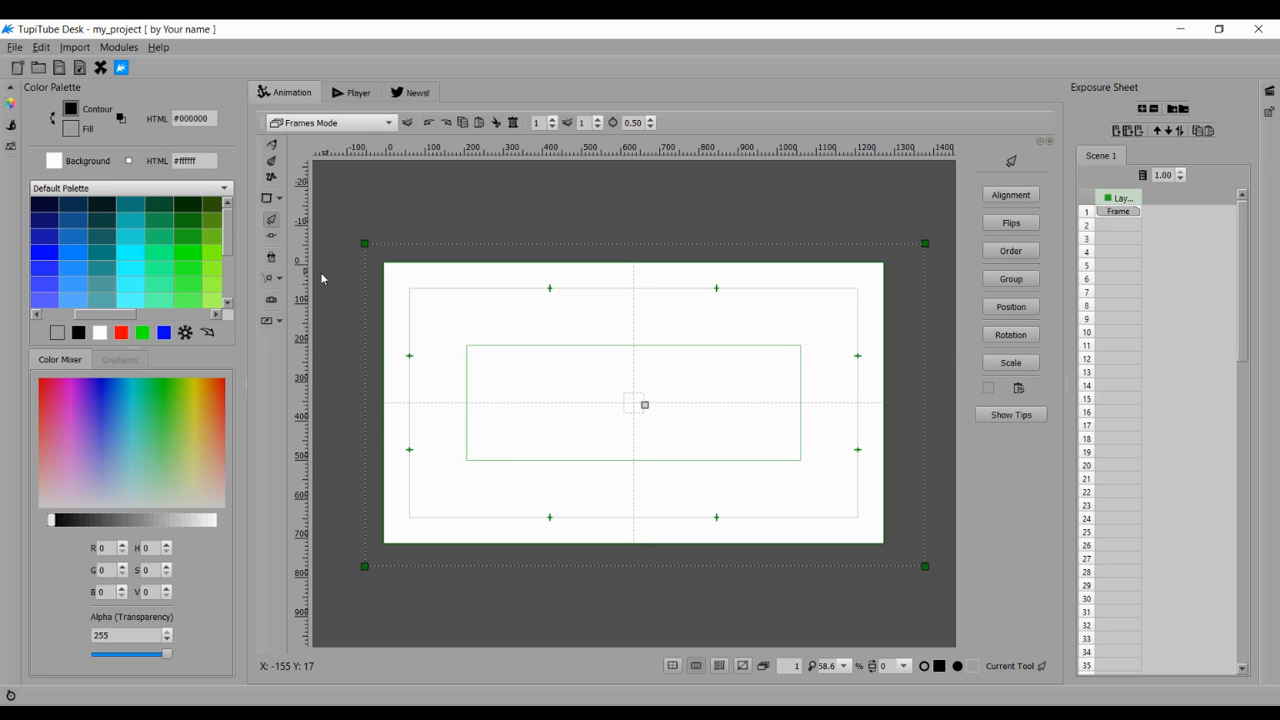
{"action": "mouse_move", "coordinate": [398, 256]}
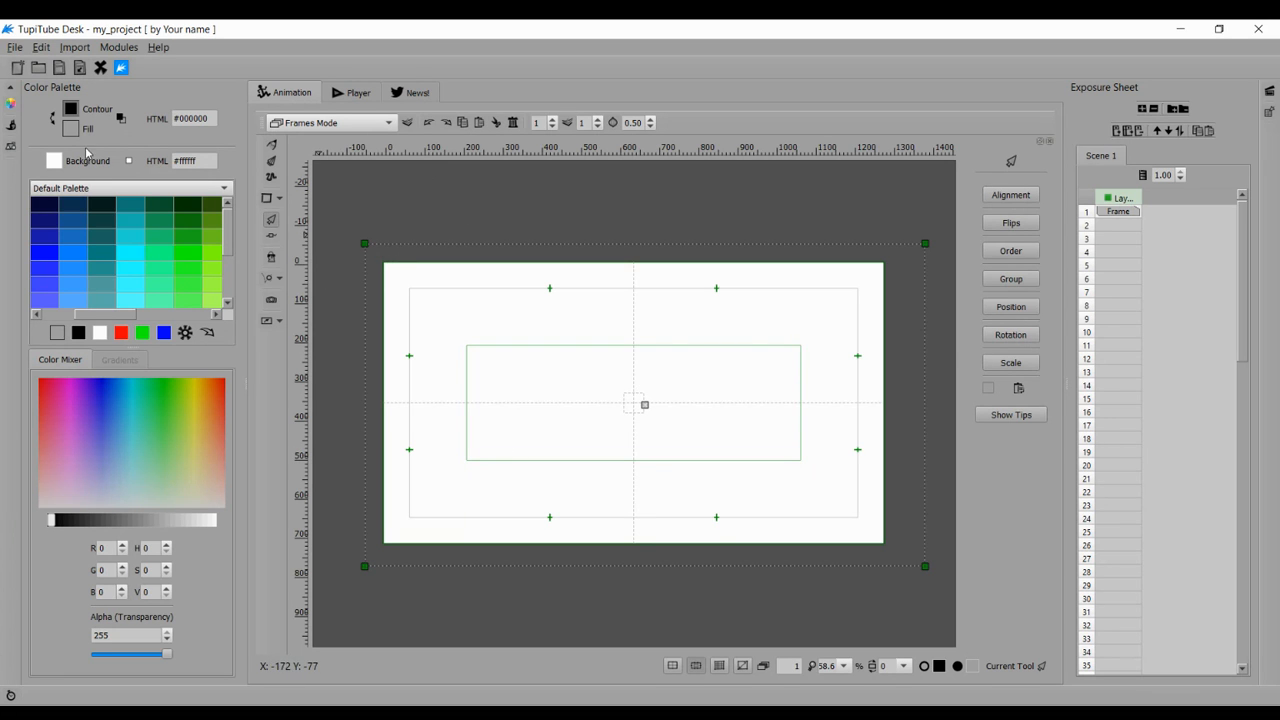
- Fill the canvas-covering rectangle with teal (#1ab0b8) from the Color Palette
{"action": "left_click", "coordinate": [12, 104]}
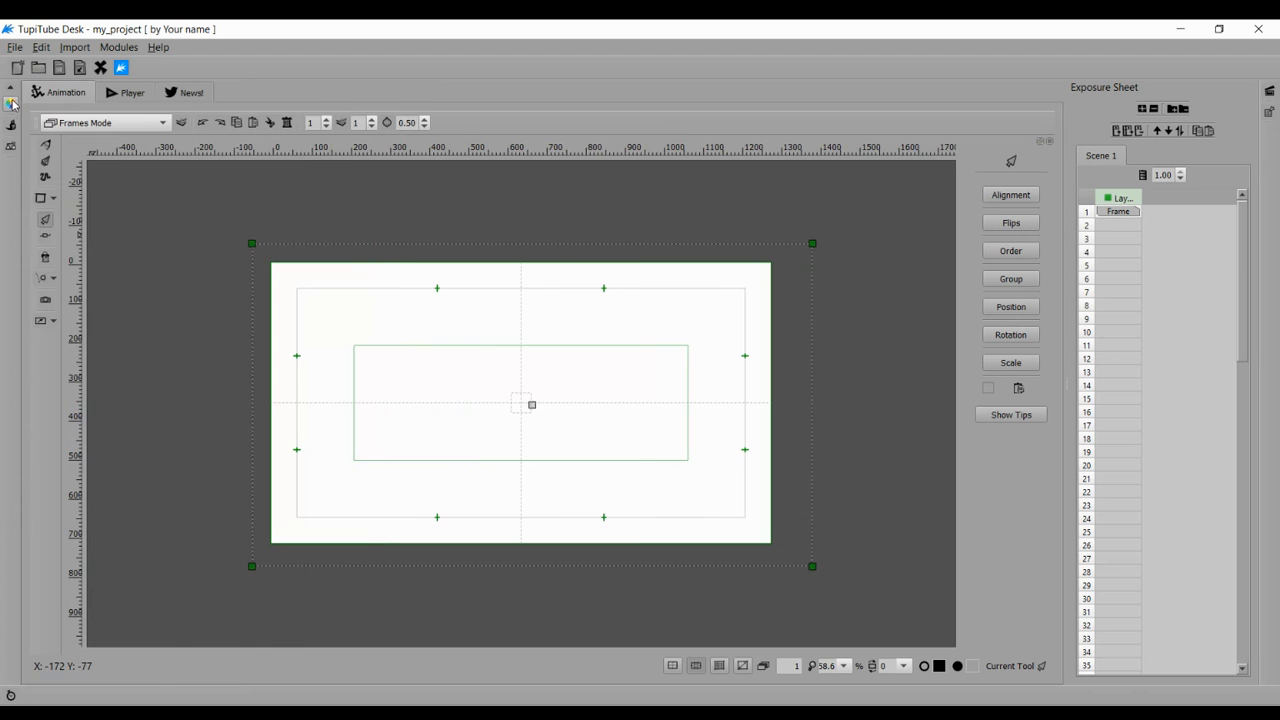
{"action": "left_click", "coordinate": [12, 104]}
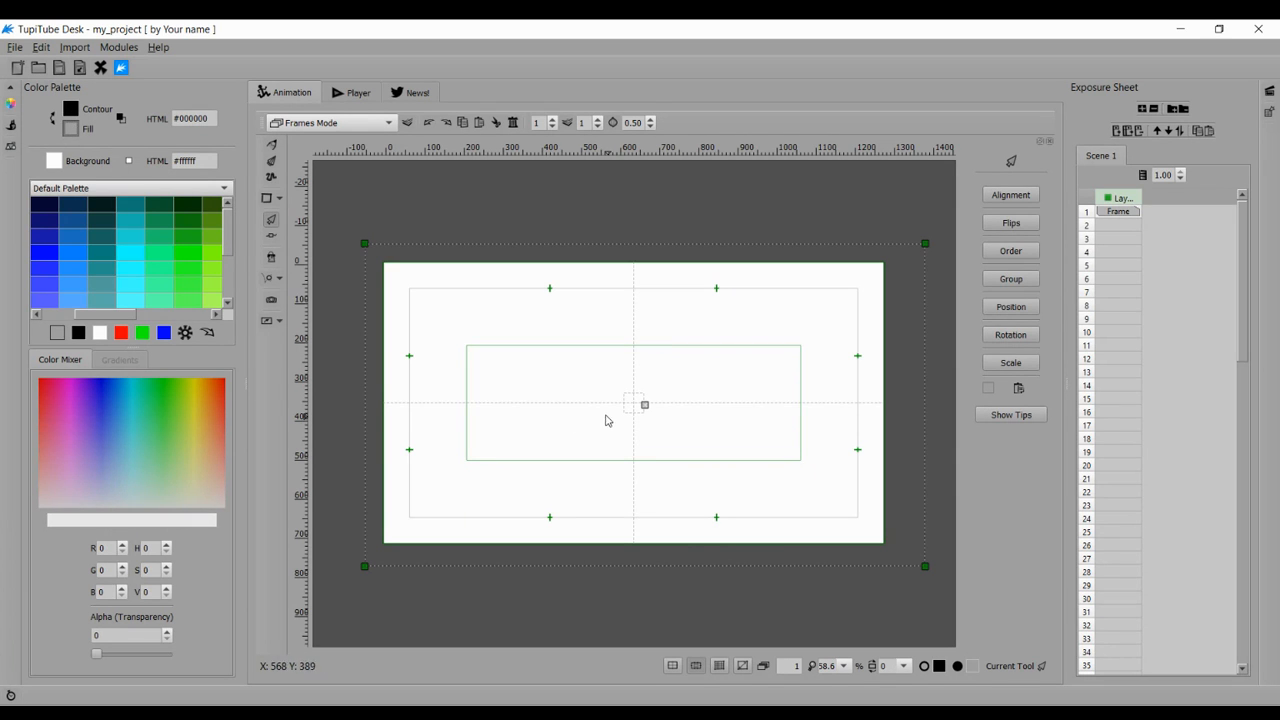
{"action": "left_click", "coordinate": [130, 220]}
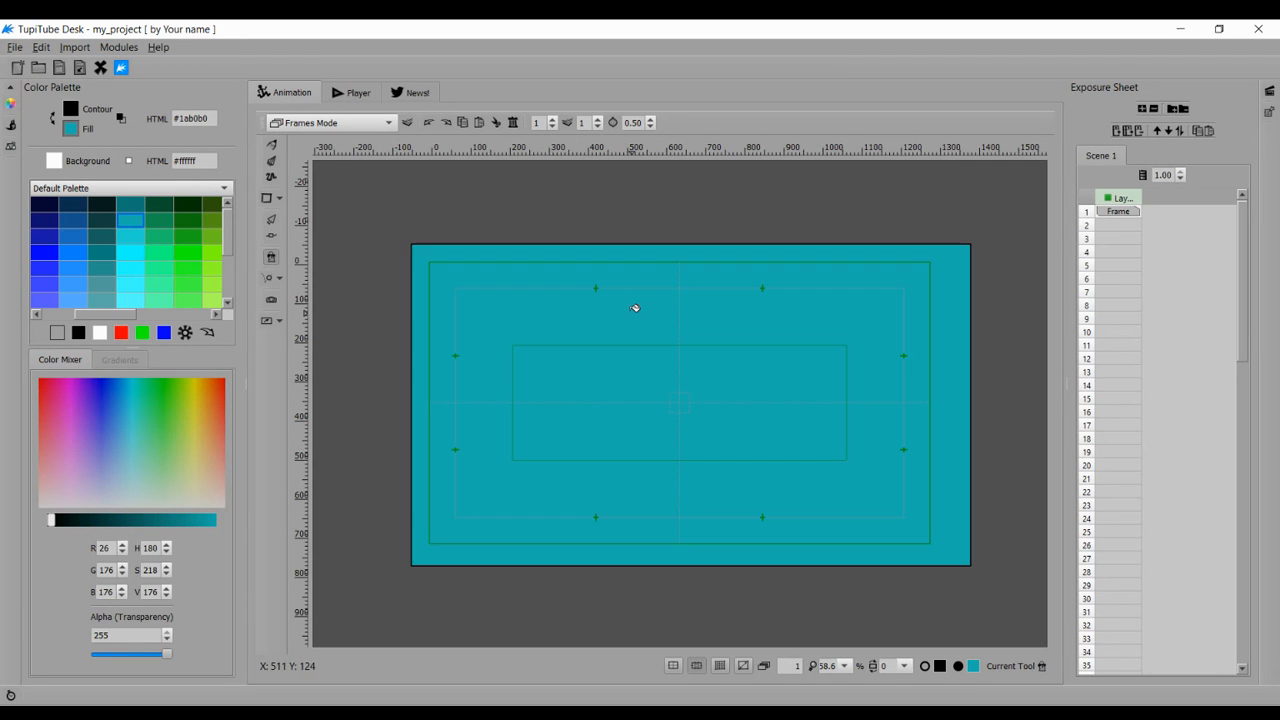
{"action": "mouse_move", "coordinate": [12, 104]}
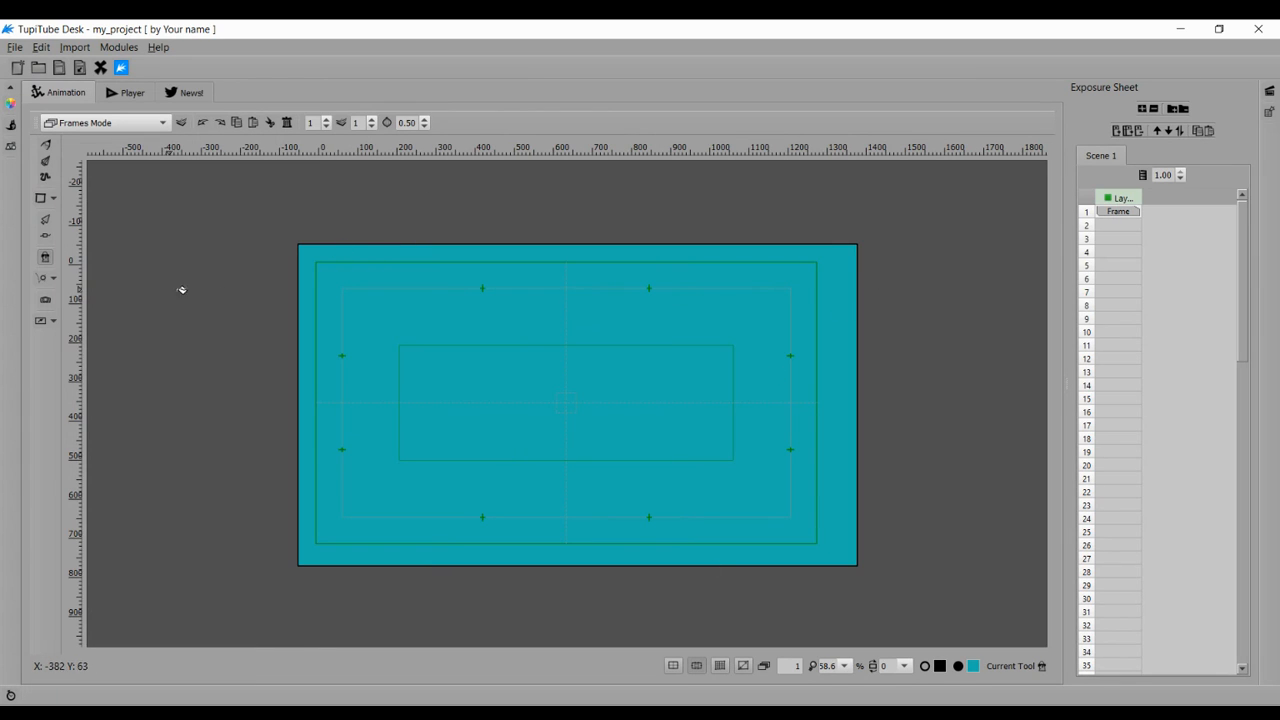
{"action": "mouse_move", "coordinate": [44, 176]}
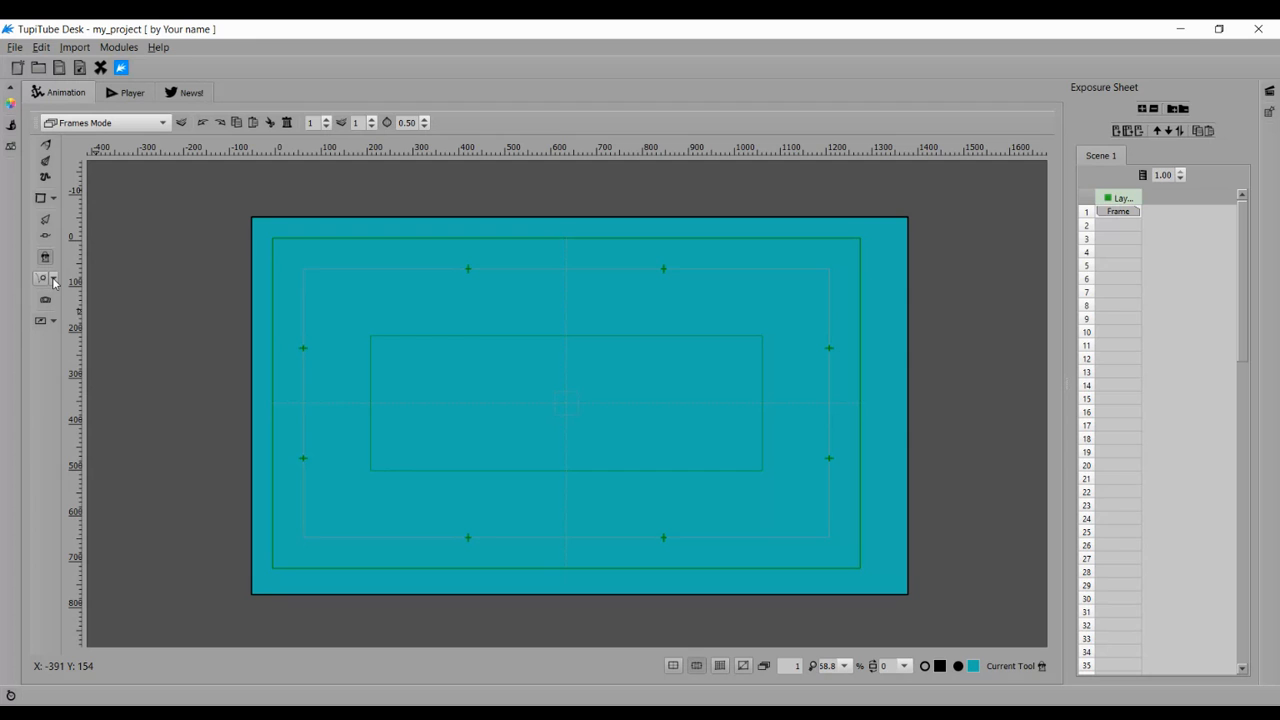
- Select the Coloring Tween from the tween types to start tween00
{"action": "left_click", "coordinate": [44, 278]}
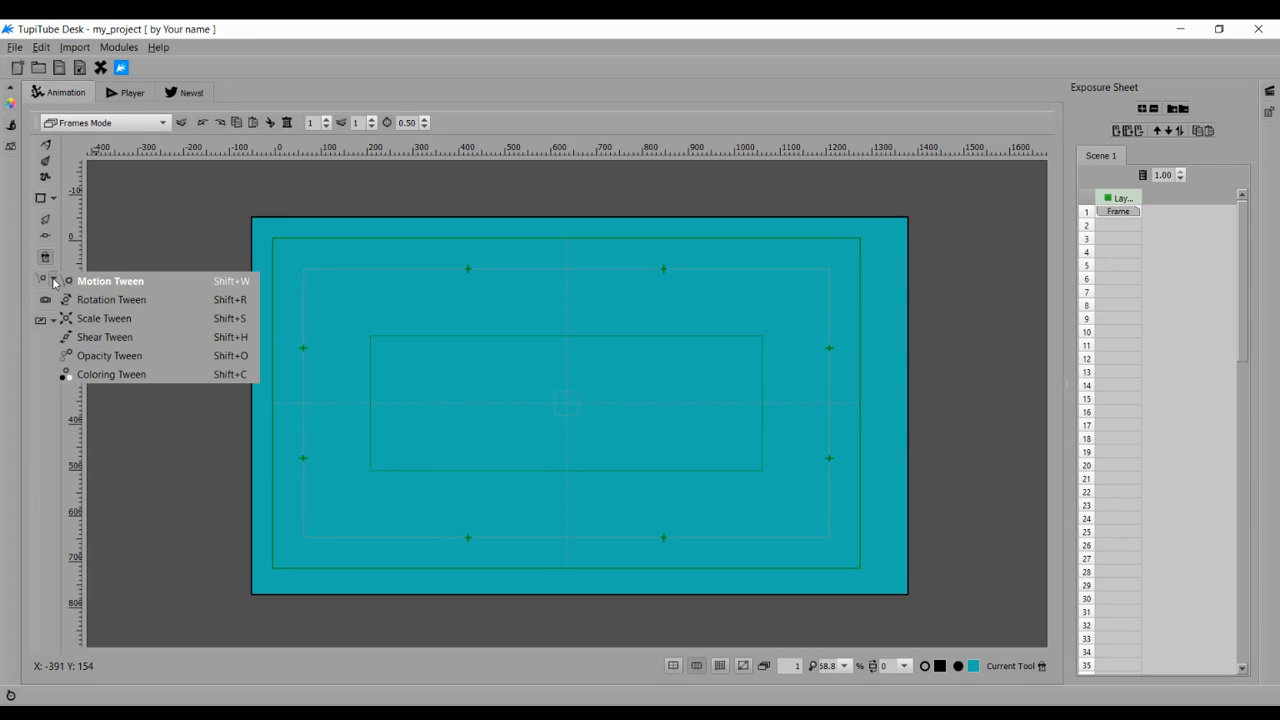
{"action": "left_click", "coordinate": [110, 280]}
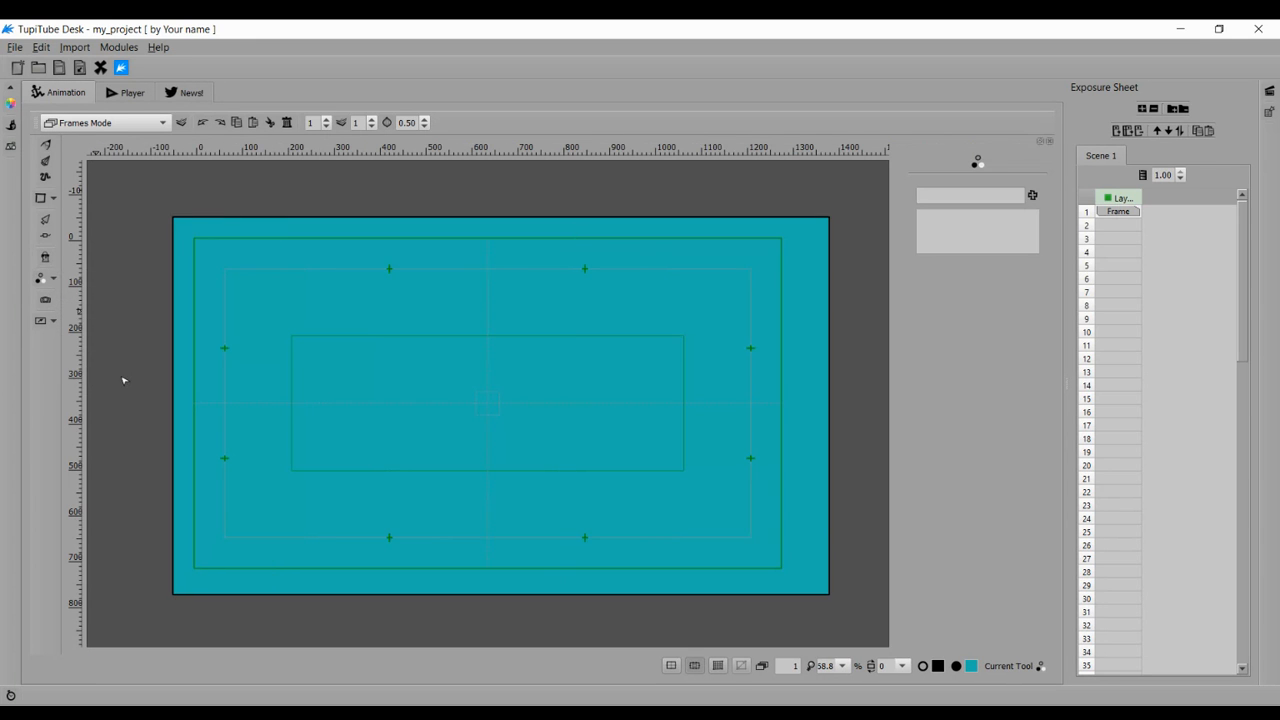
{"action": "mouse_move", "coordinate": [604, 492]}
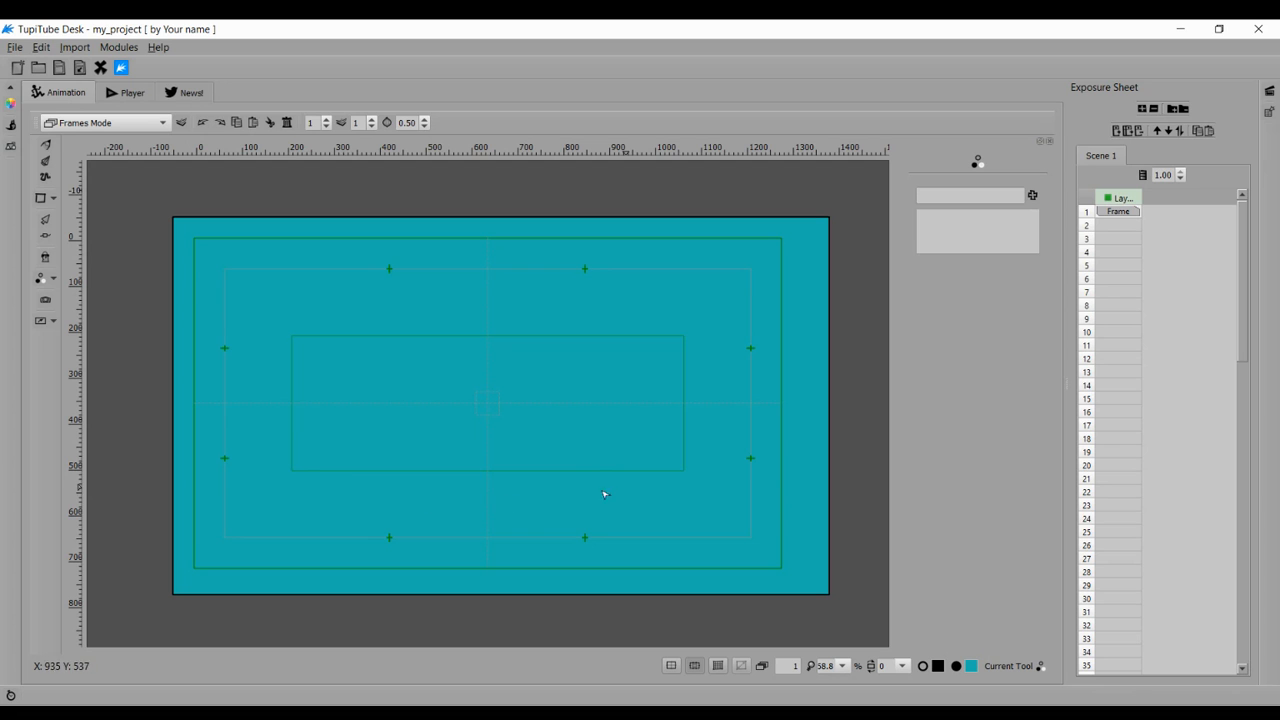
{"action": "mouse_move", "coordinate": [932, 348]}
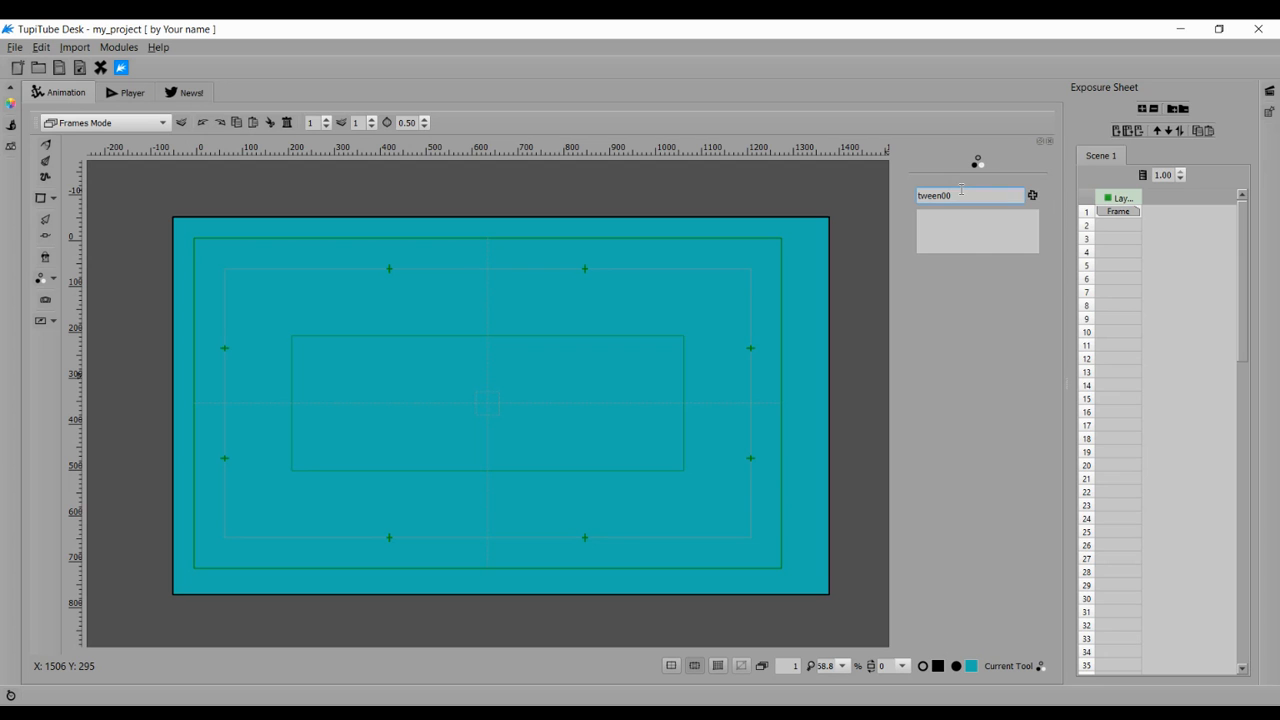
- Create tween00 and switch to its property settings (frames 1–150, fill colours)
{"action": "left_click", "coordinate": [1032, 196]}
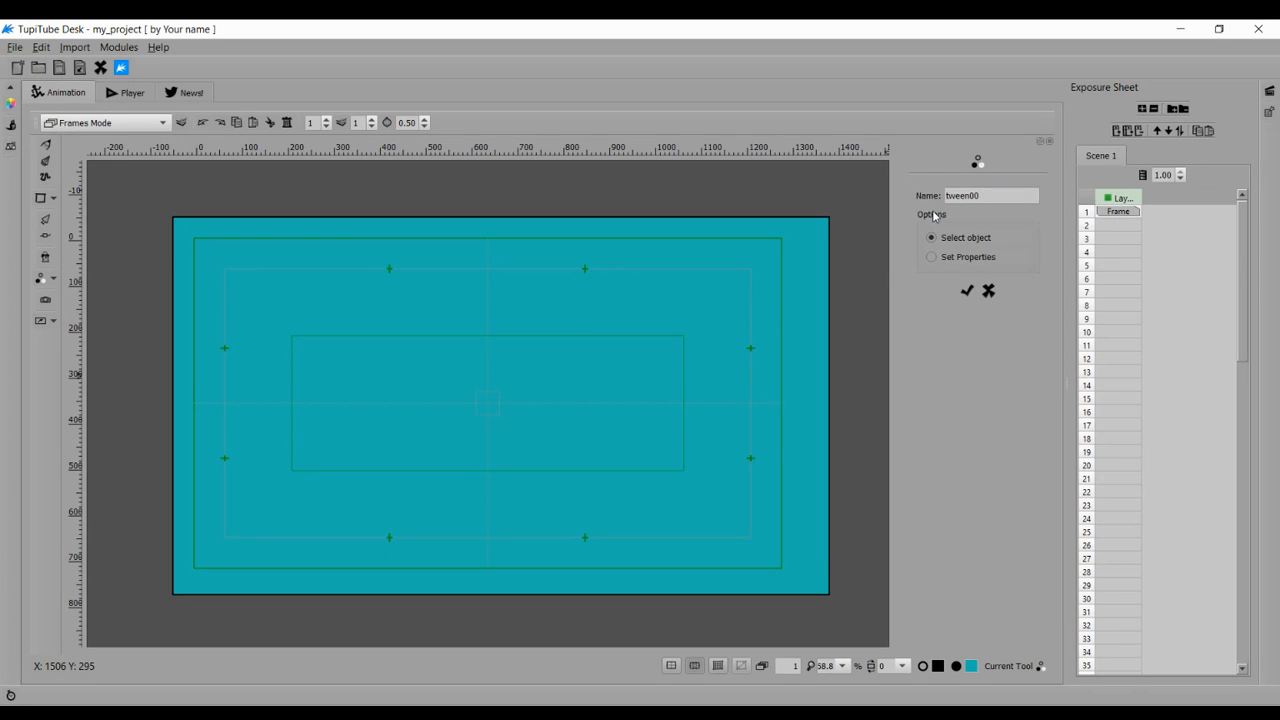
{"action": "mouse_move", "coordinate": [144, 200]}
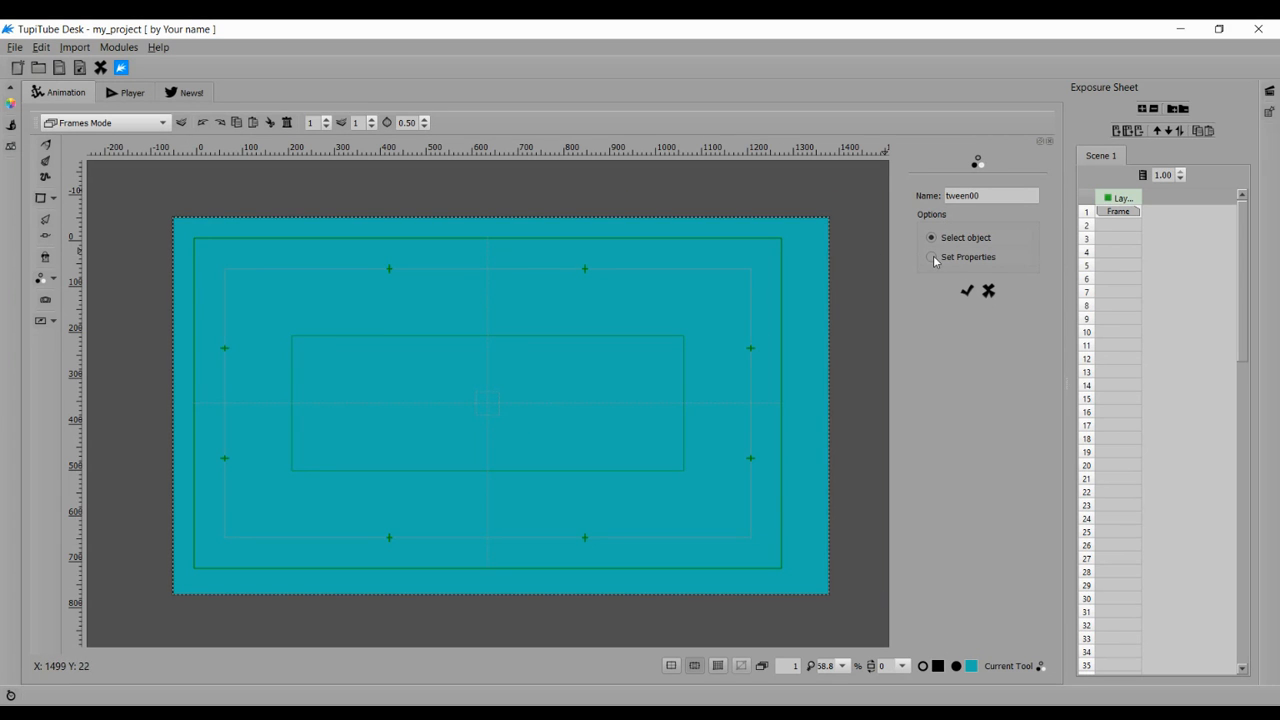
{"action": "left_click", "coordinate": [932, 256]}
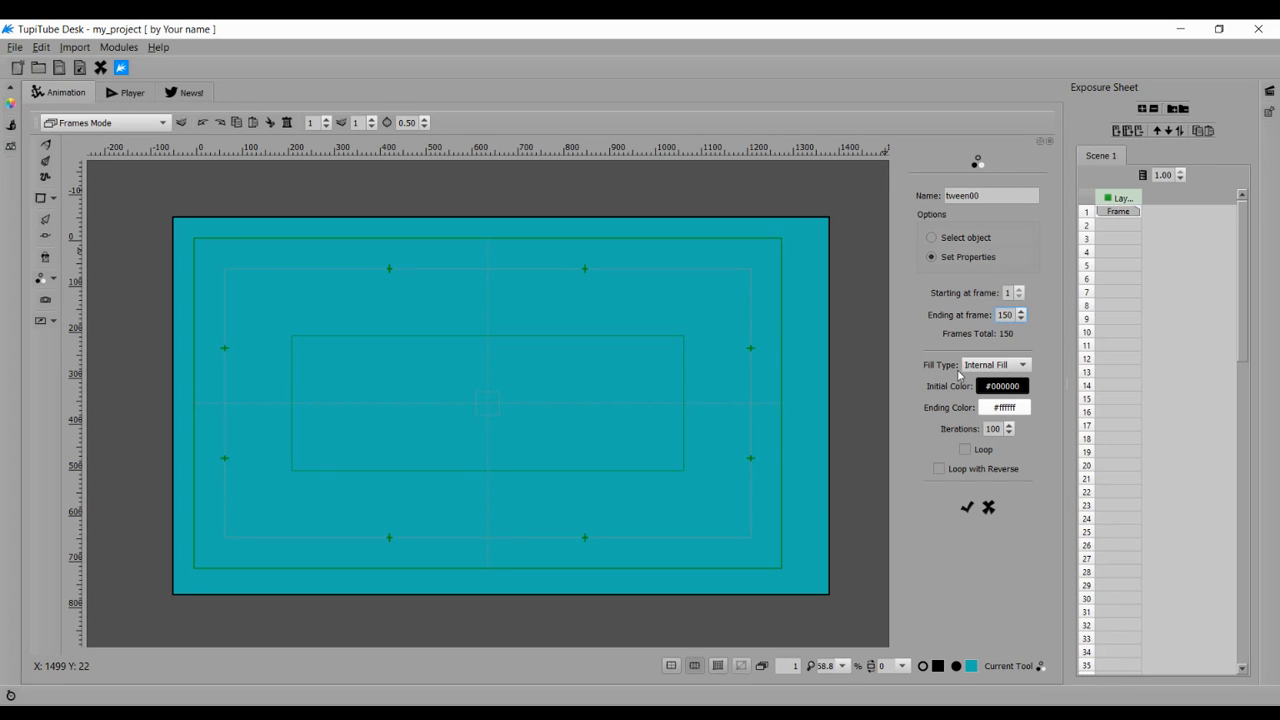
{"action": "left_click", "coordinate": [1020, 364]}
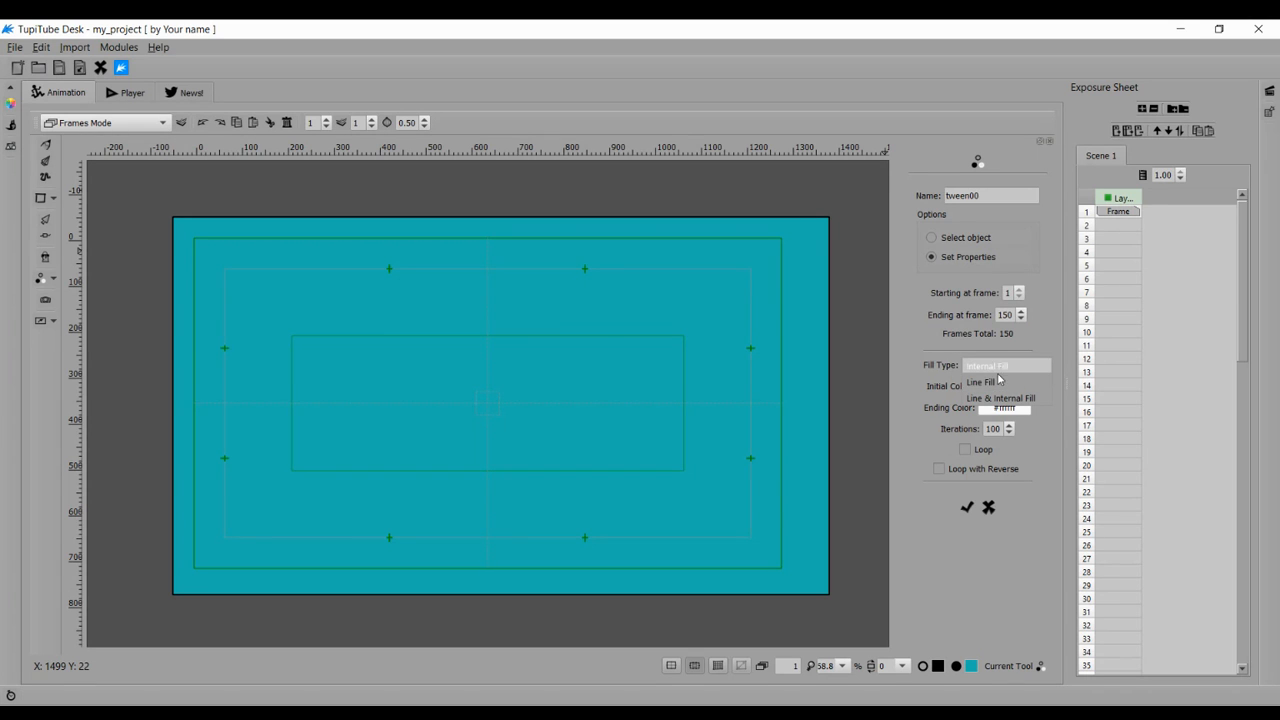
{"action": "mouse_move", "coordinate": [992, 376]}
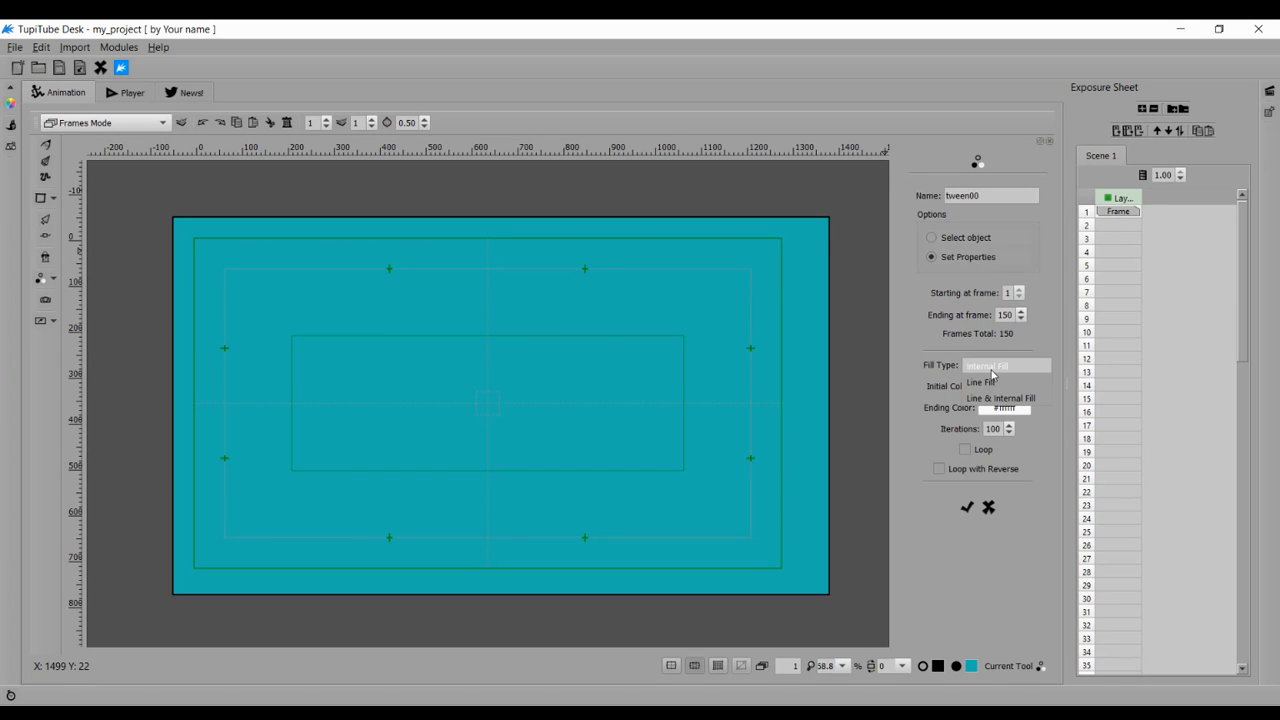
{"action": "left_click", "coordinate": [984, 364]}
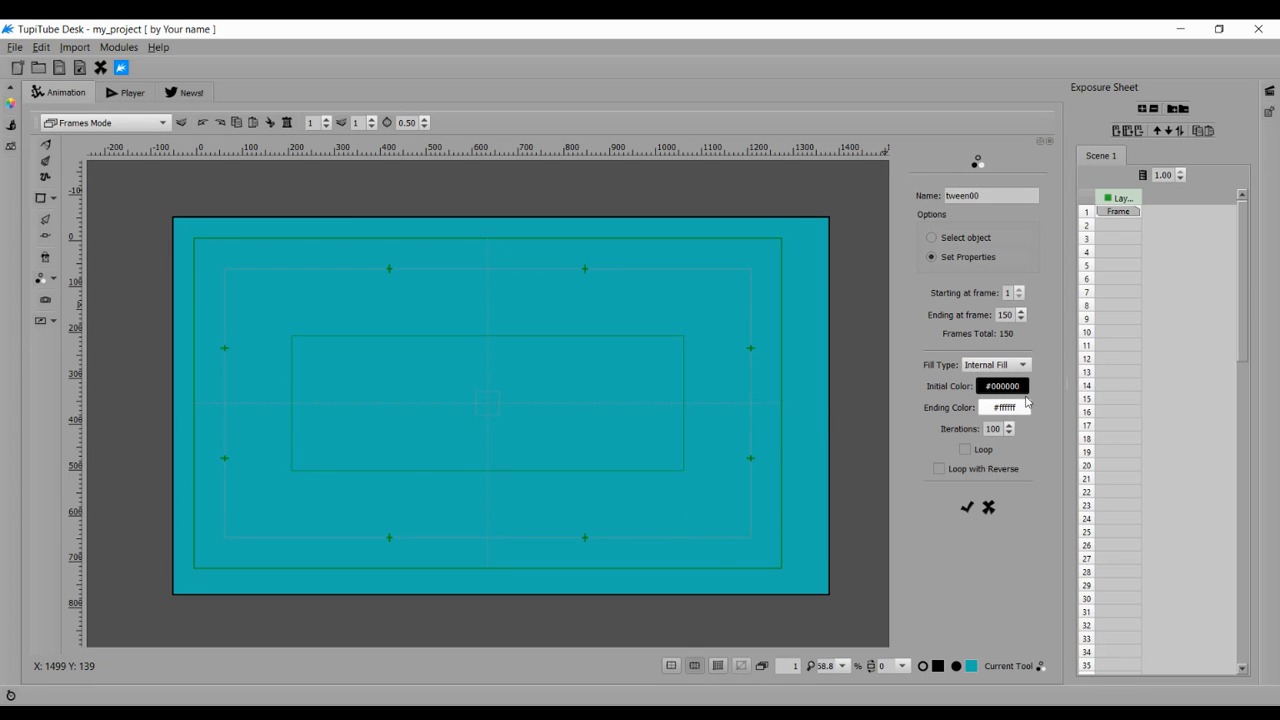
- Set the tween's initial colour to yellow and begin darkening a yellow for the ending colour
{"action": "left_click", "coordinate": [1002, 386]}
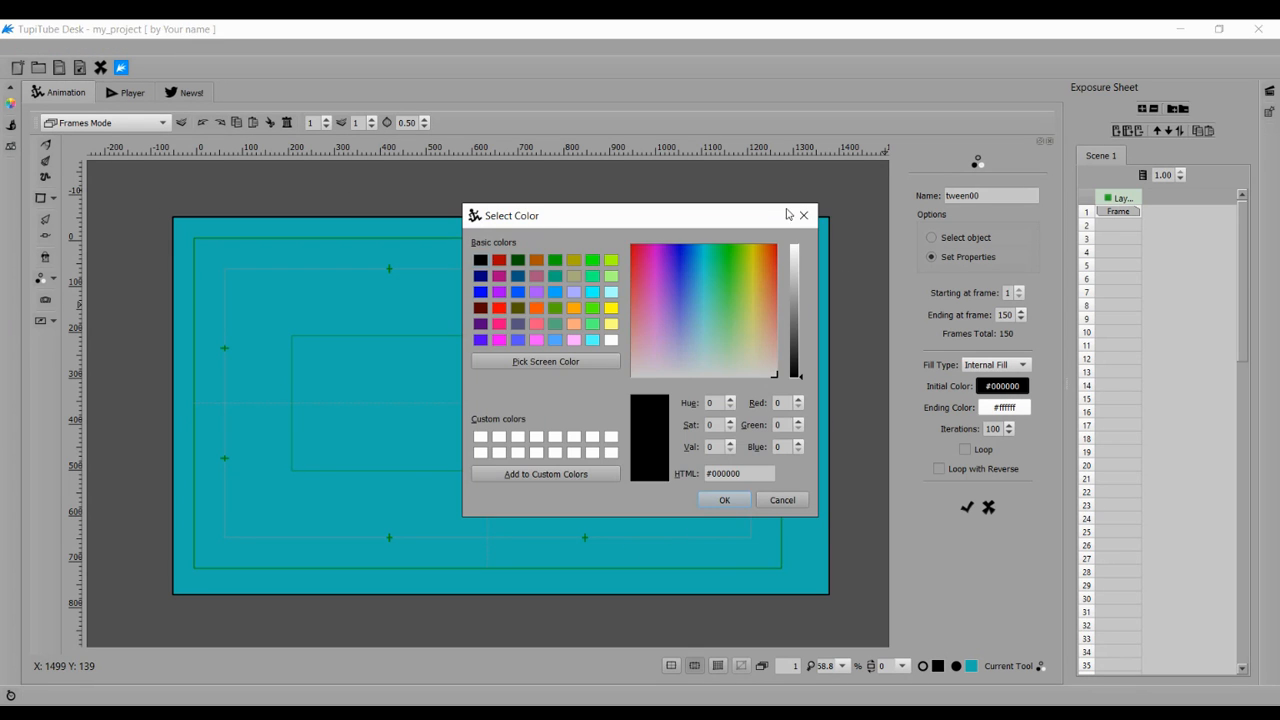
{"action": "left_click", "coordinate": [794, 256]}
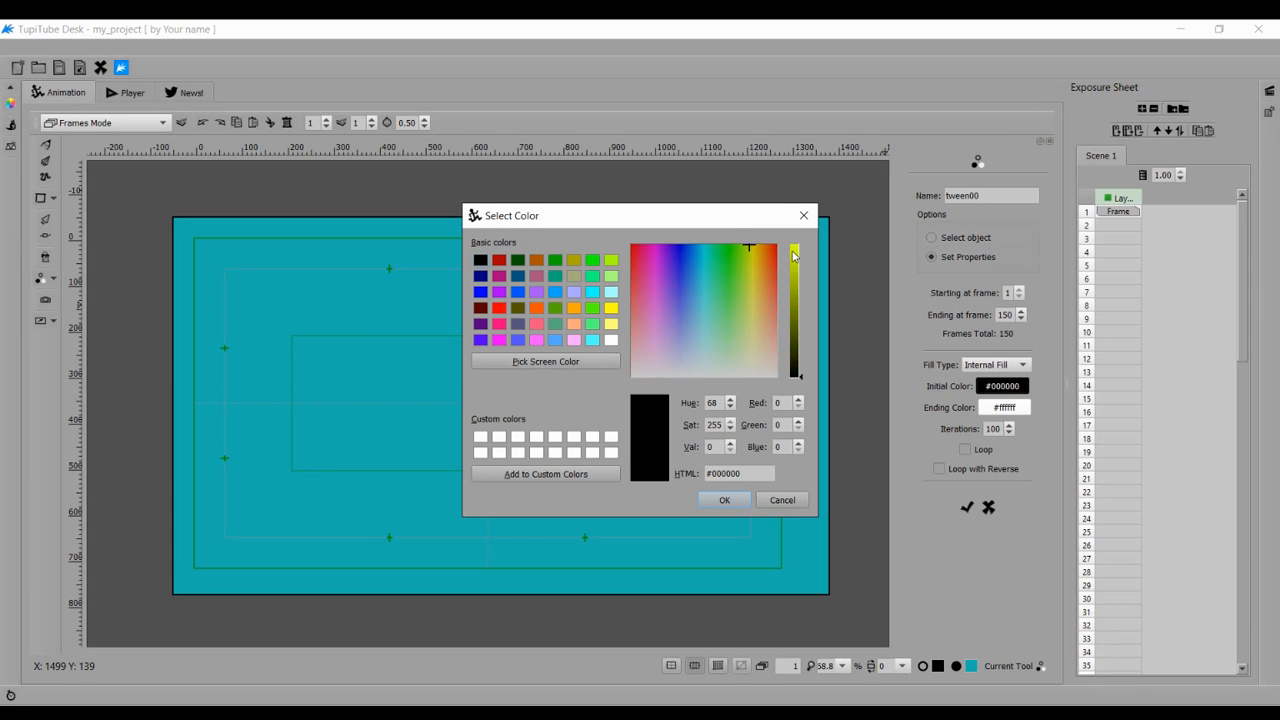
{"action": "left_click", "coordinate": [796, 248]}
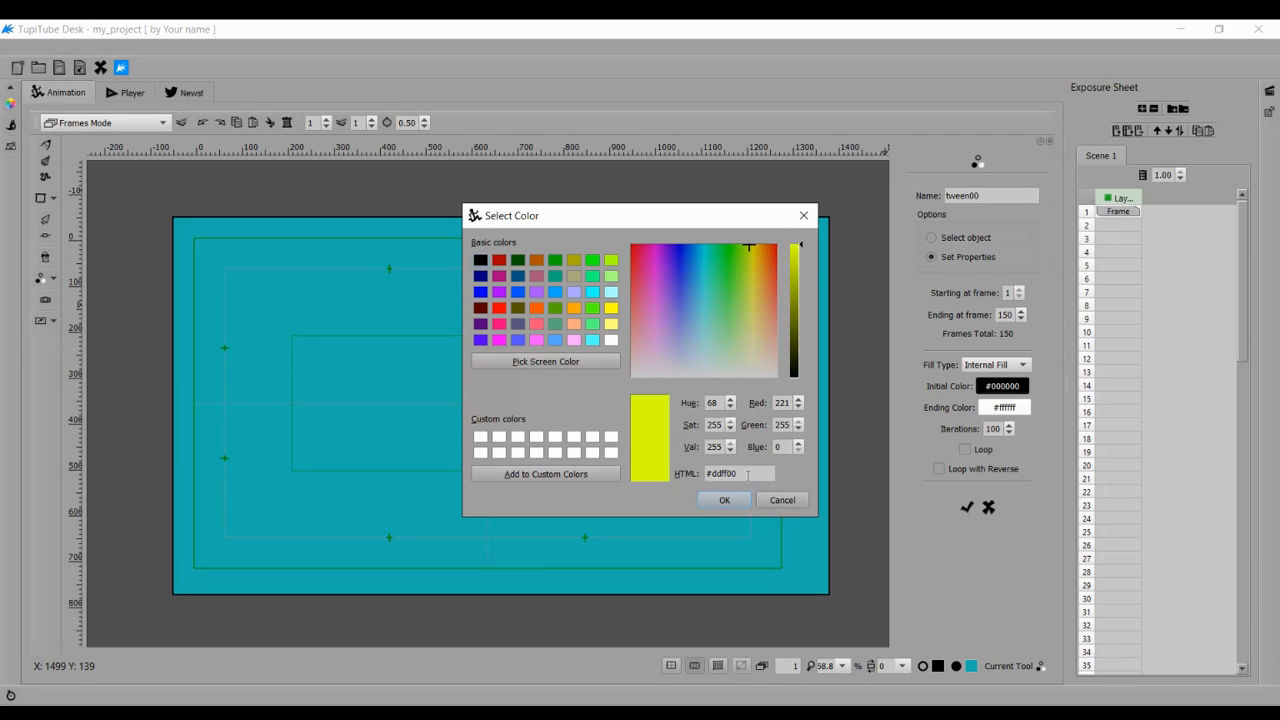
{"action": "triple_click", "coordinate": [738, 472]}
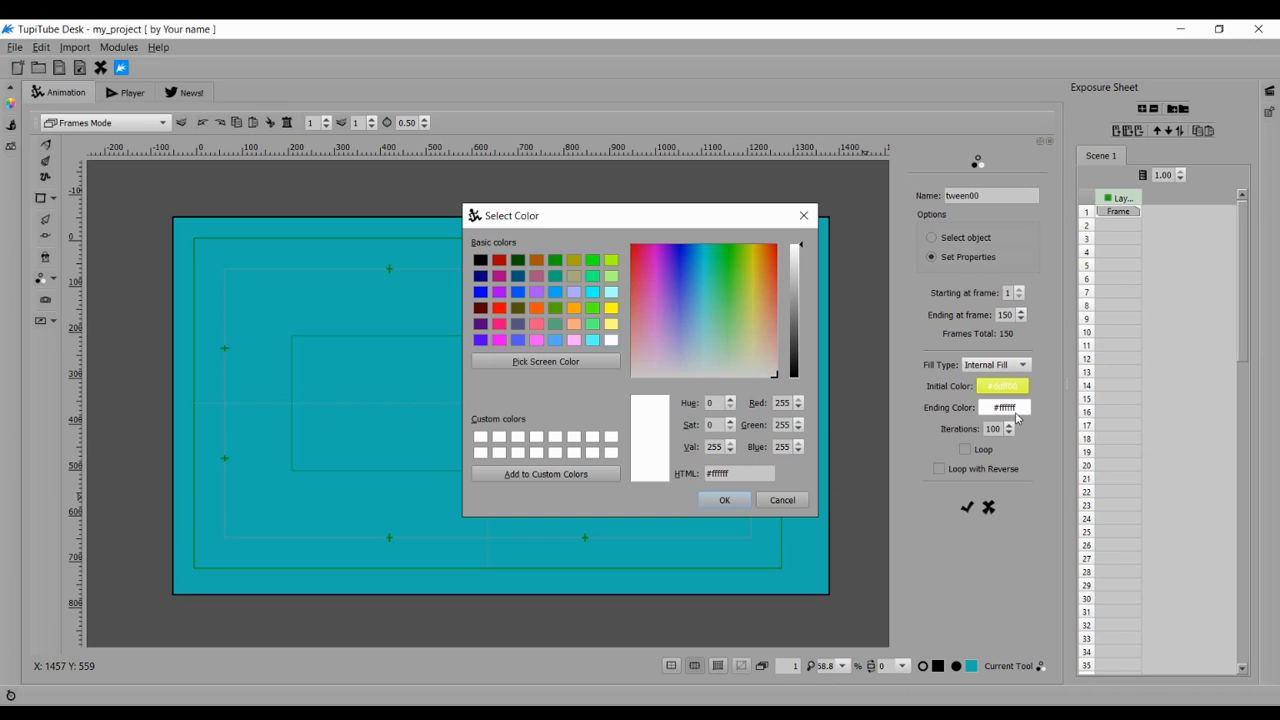
{"action": "triple_click", "coordinate": [738, 472]}
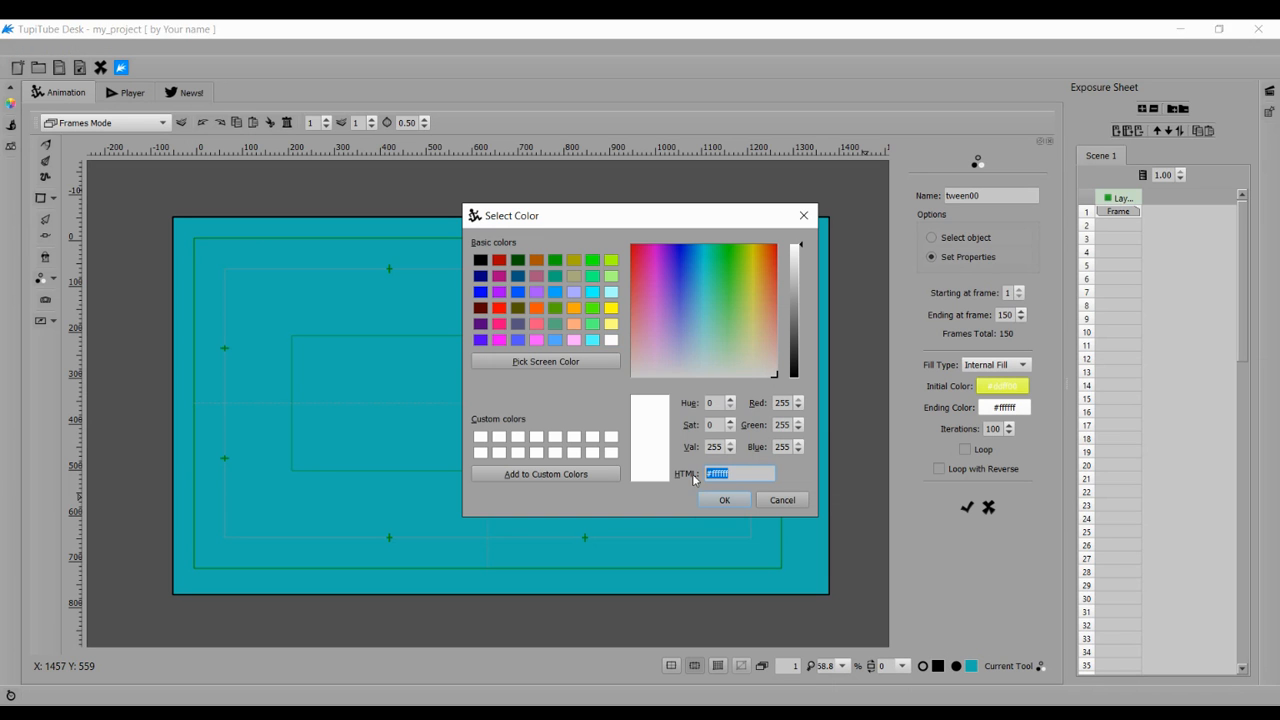
{"action": "left_click", "coordinate": [756, 244]}
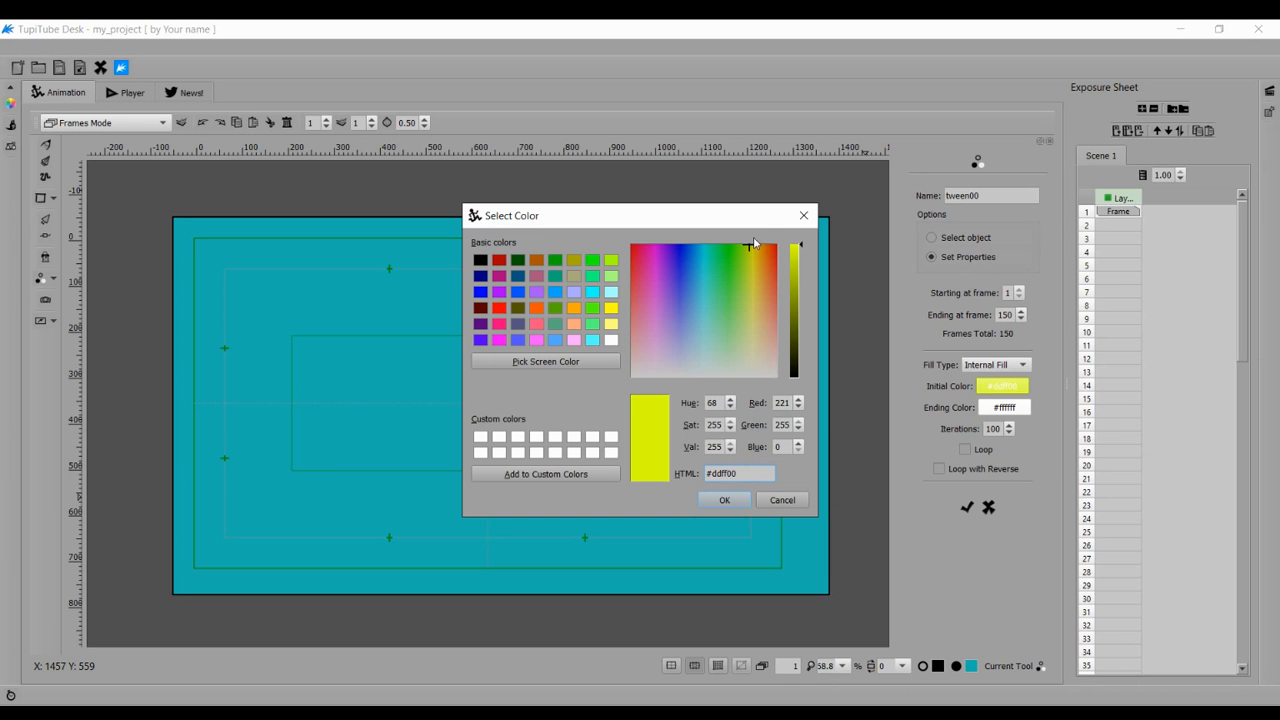
{"action": "left_click_drag", "start_coordinate": [796, 244], "coordinate": [796, 348]}
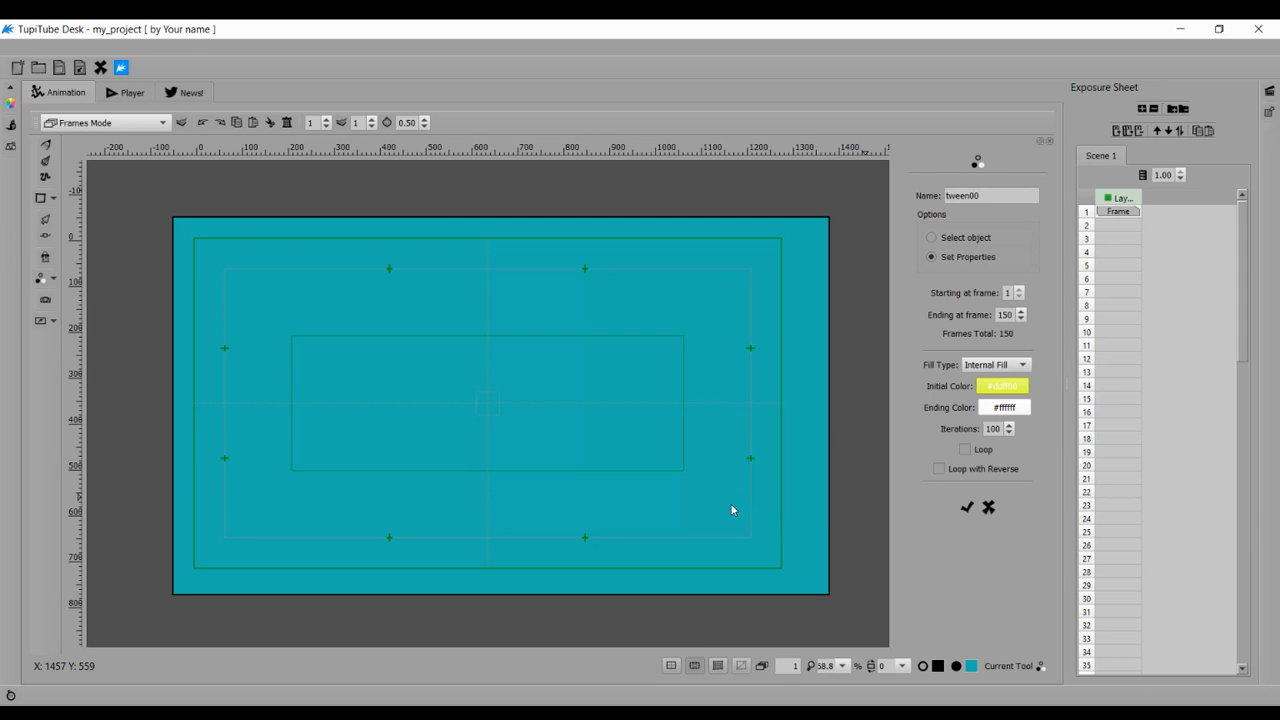
- Confirm ending colour #212900, set 75 iterations, and save the colour tween
{"action": "left_click", "coordinate": [1004, 408]}
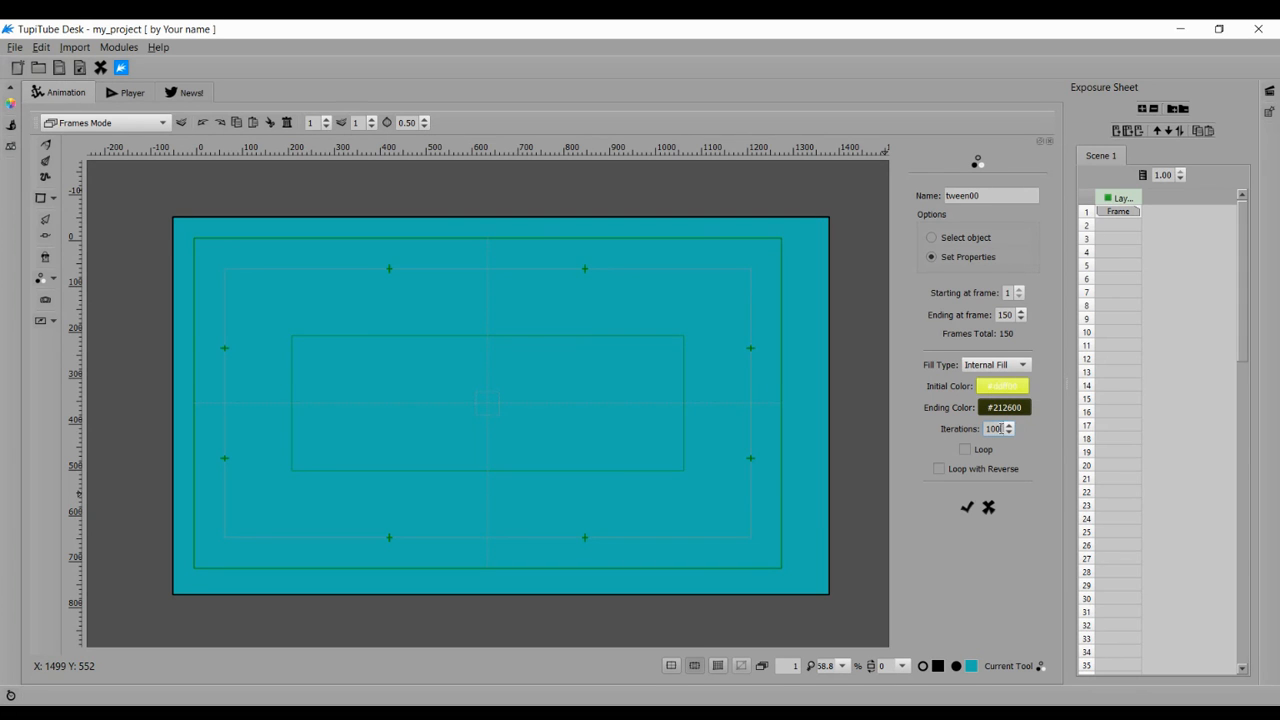
{"action": "triple_click", "coordinate": [996, 428]}
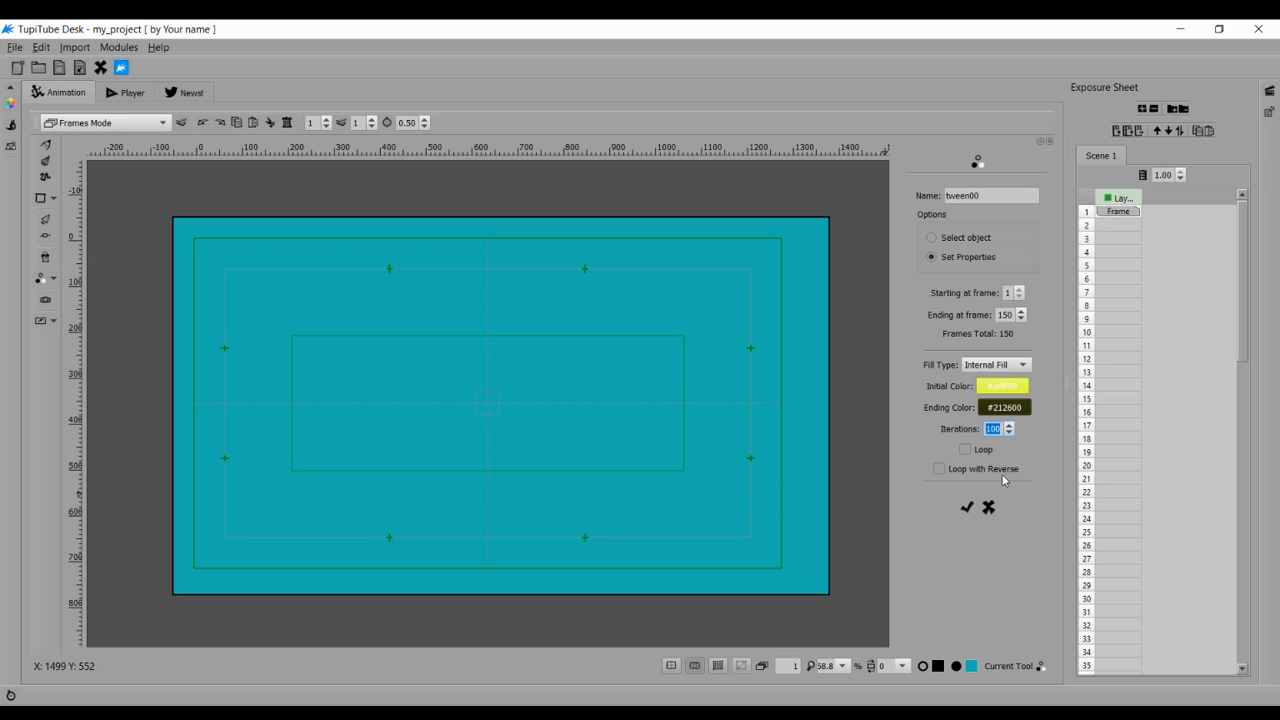
{"action": "left_click", "coordinate": [1010, 432]}
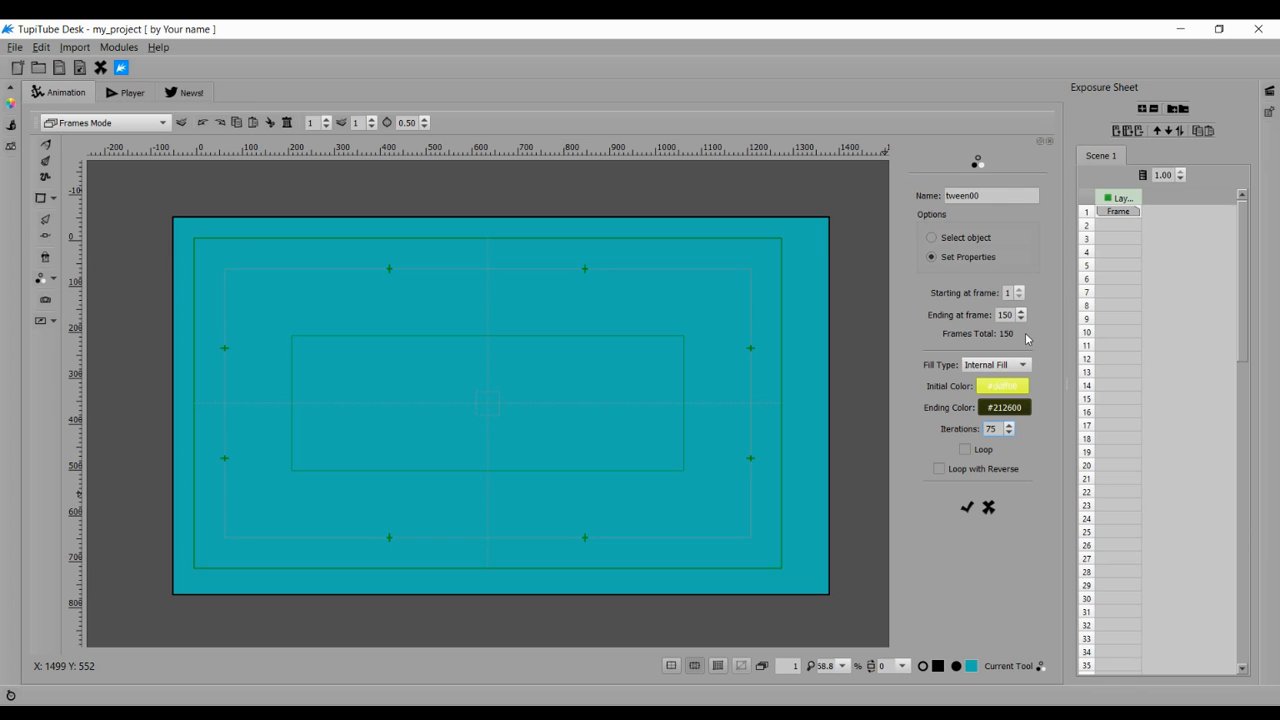
{"action": "mouse_move", "coordinate": [1012, 508]}
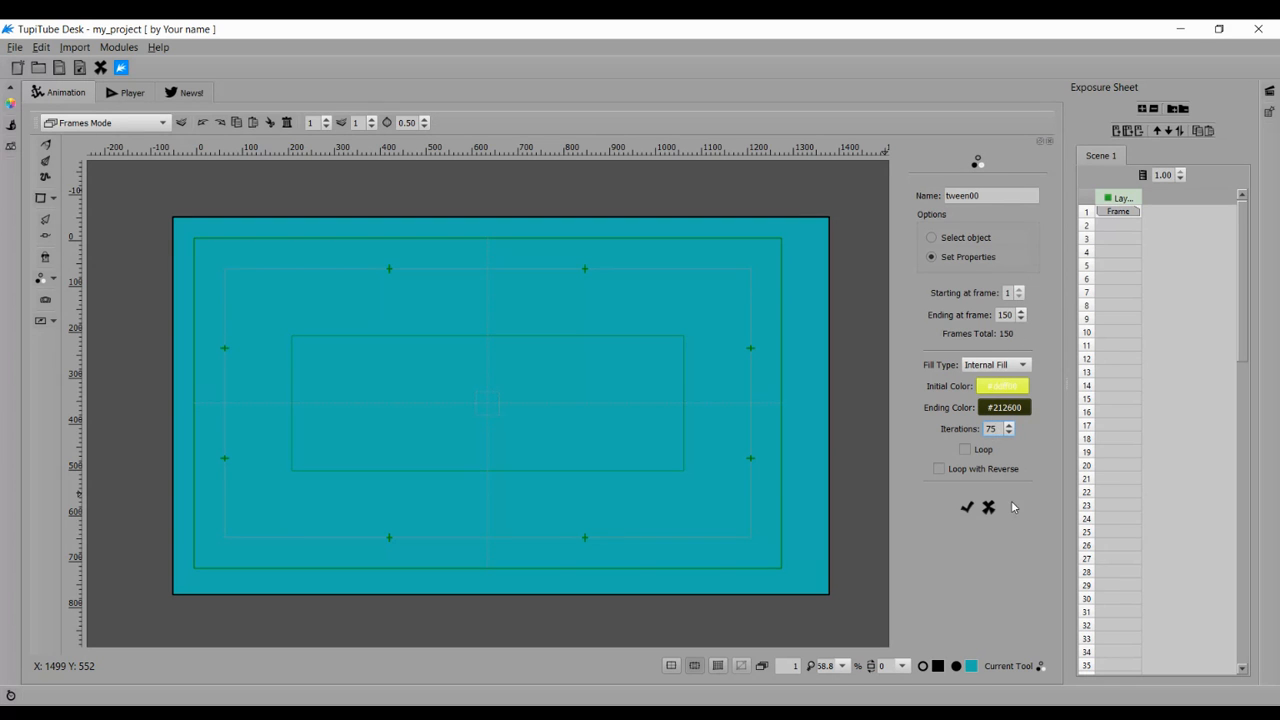
{"action": "mouse_move", "coordinate": [966, 508]}
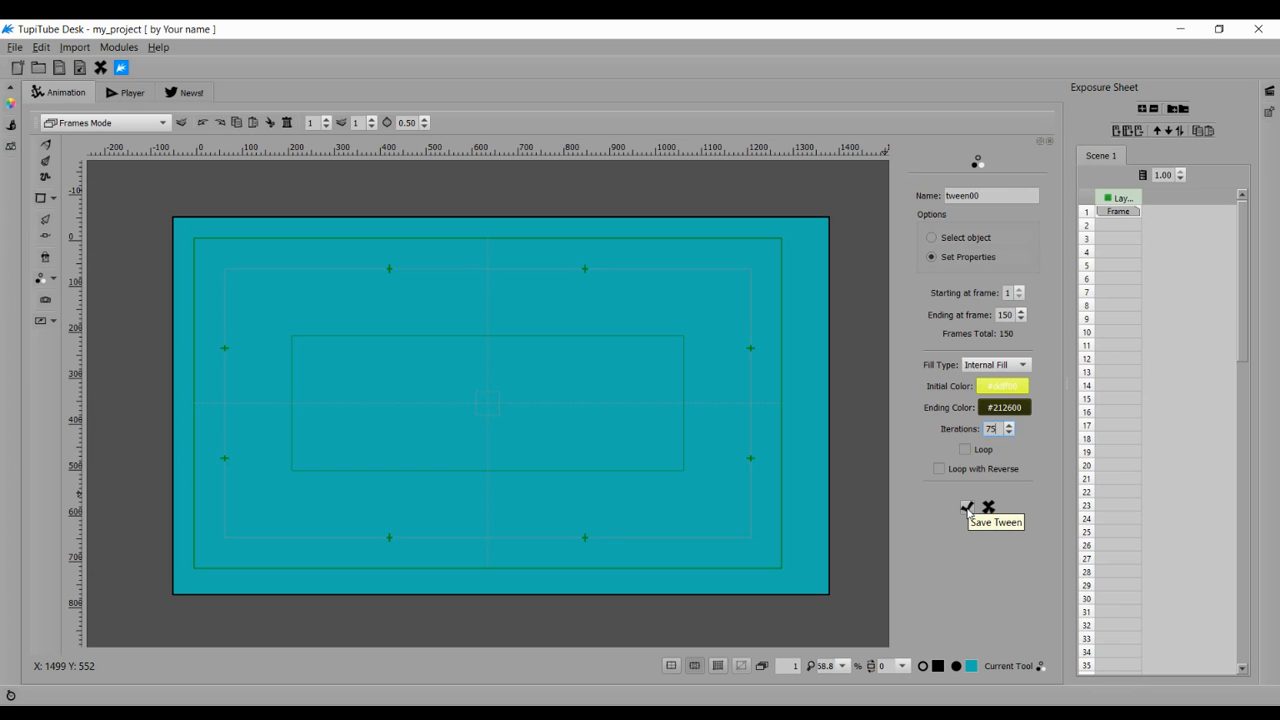
{"action": "left_click", "coordinate": [968, 508]}
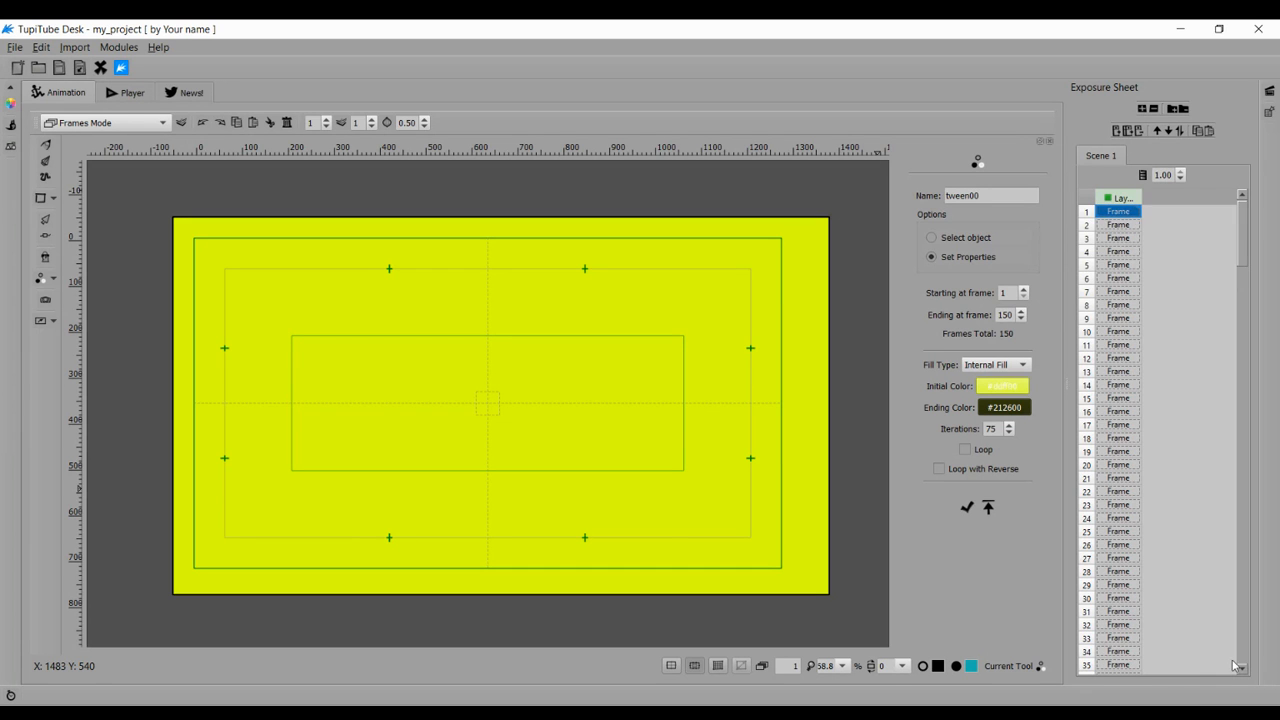
- Play the scene in the Player, watching the canvas darken from yellow
{"action": "left_click", "coordinate": [124, 92]}
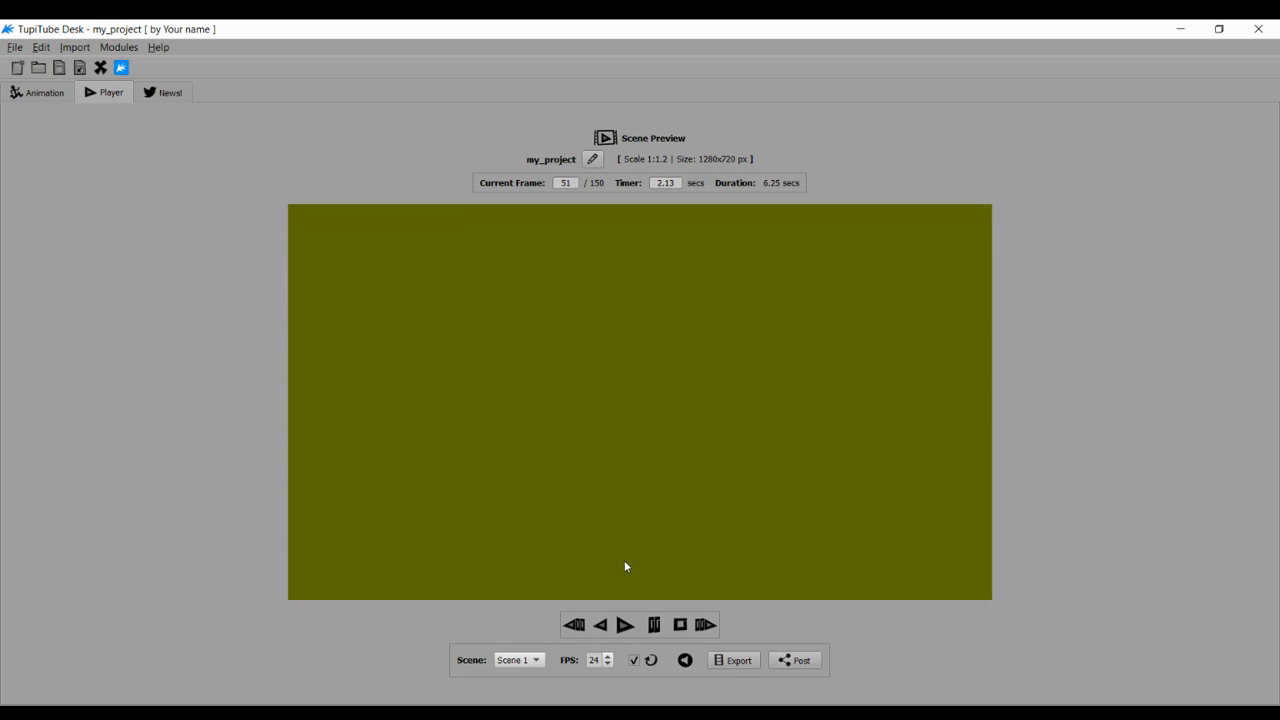
{"action": "left_click", "coordinate": [624, 624]}
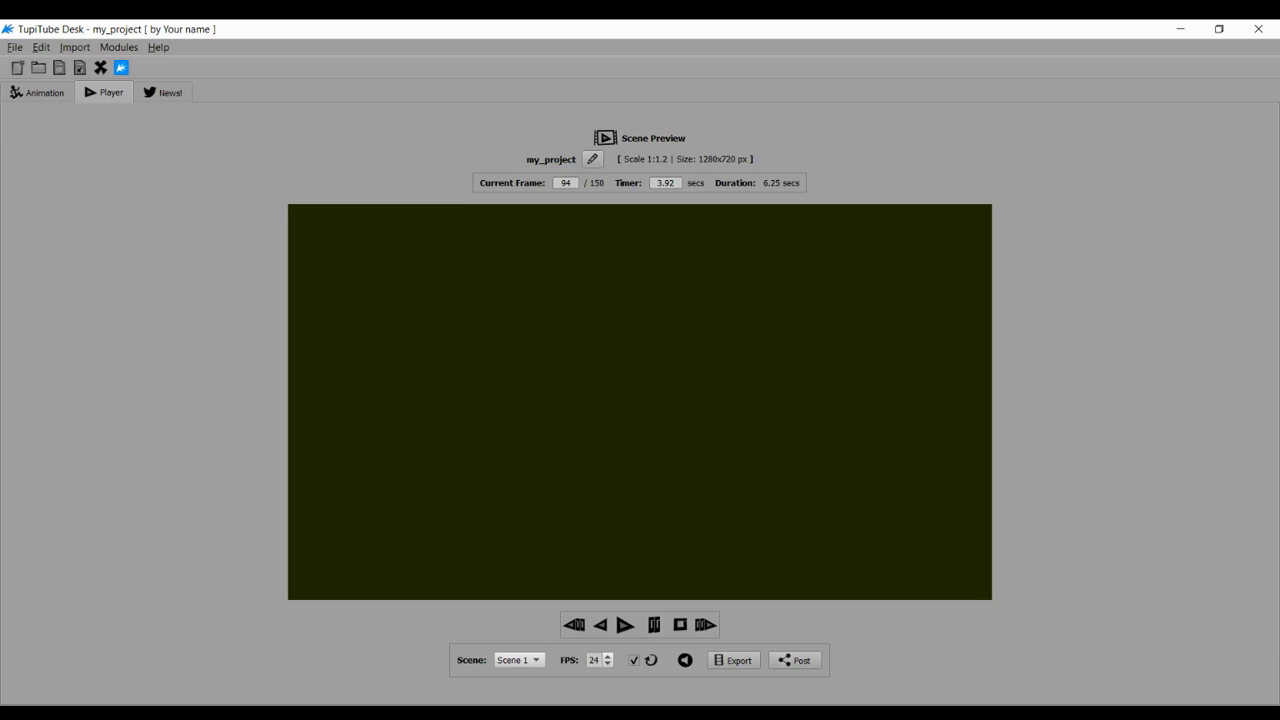